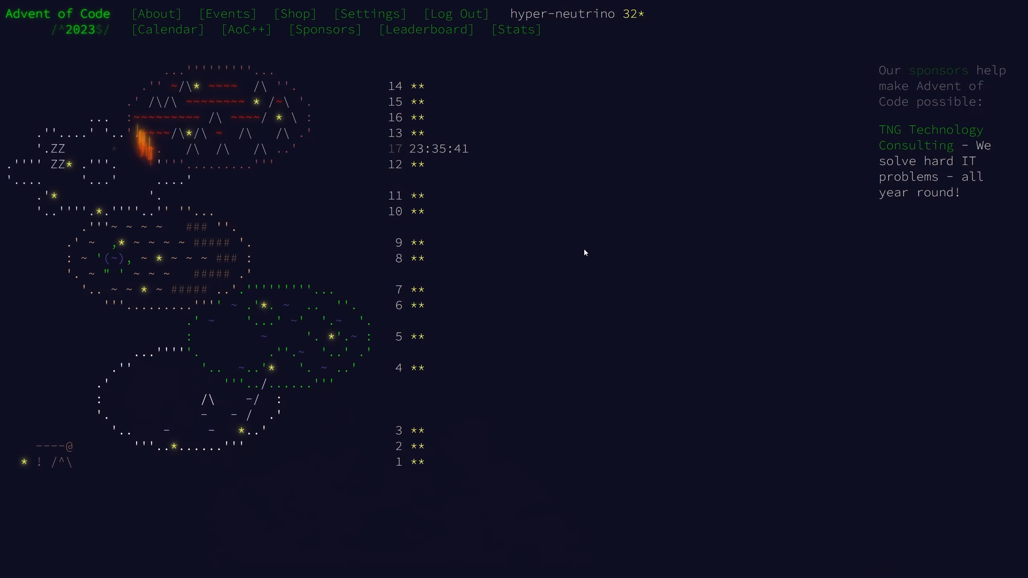
Open the Day 16 puzzle, The Floor Will Be Lava, from the 2023 calendar.
click(395, 117)
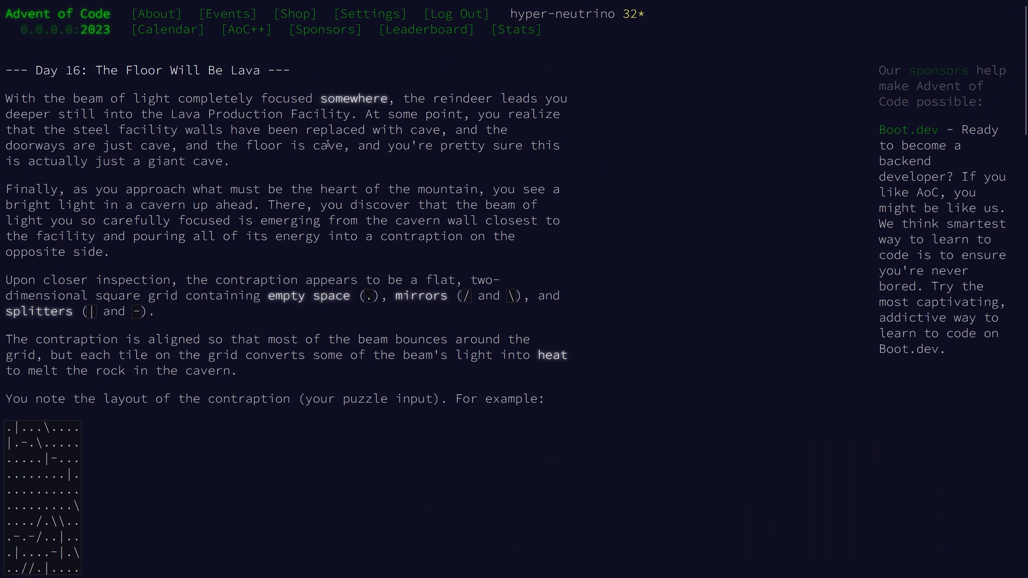
scroll(down, 3)
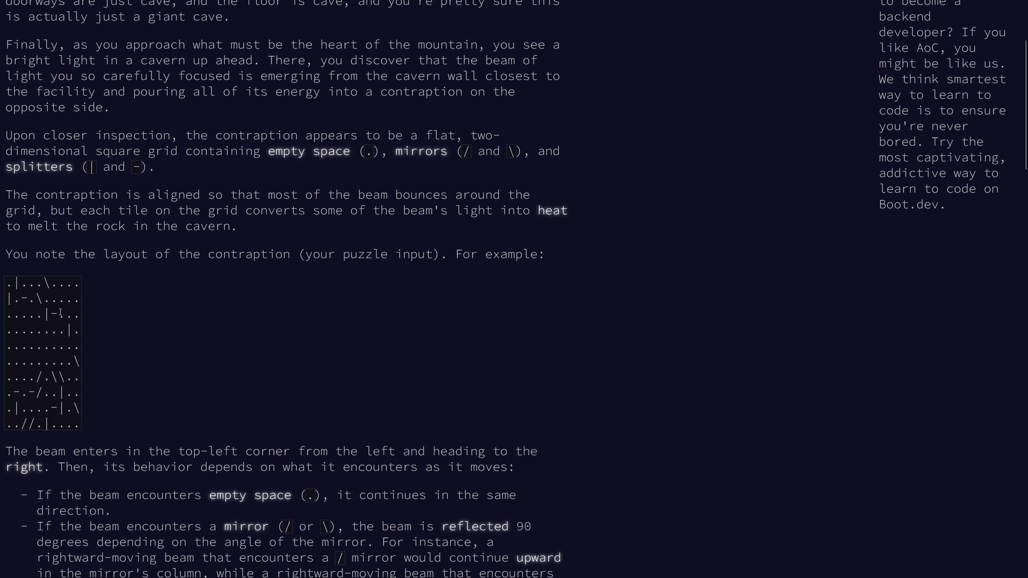
scroll(down, 3)
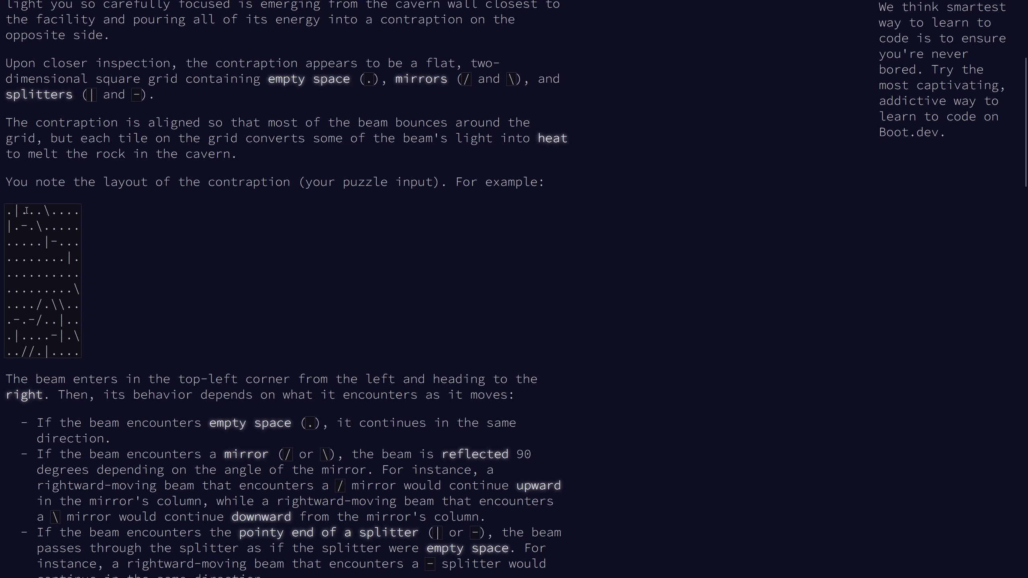
scroll(down, 3)
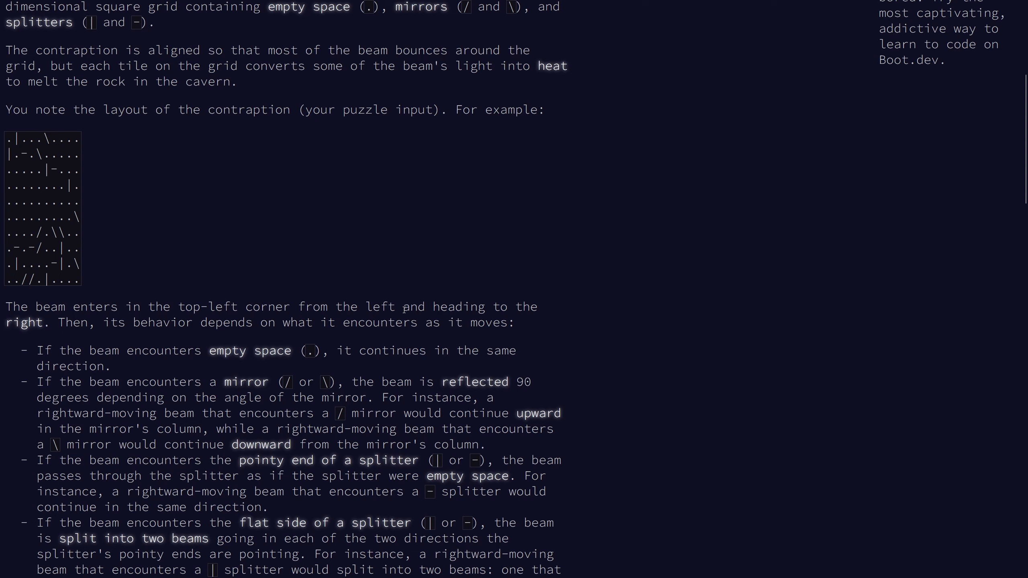
mouse_move(306, 346)
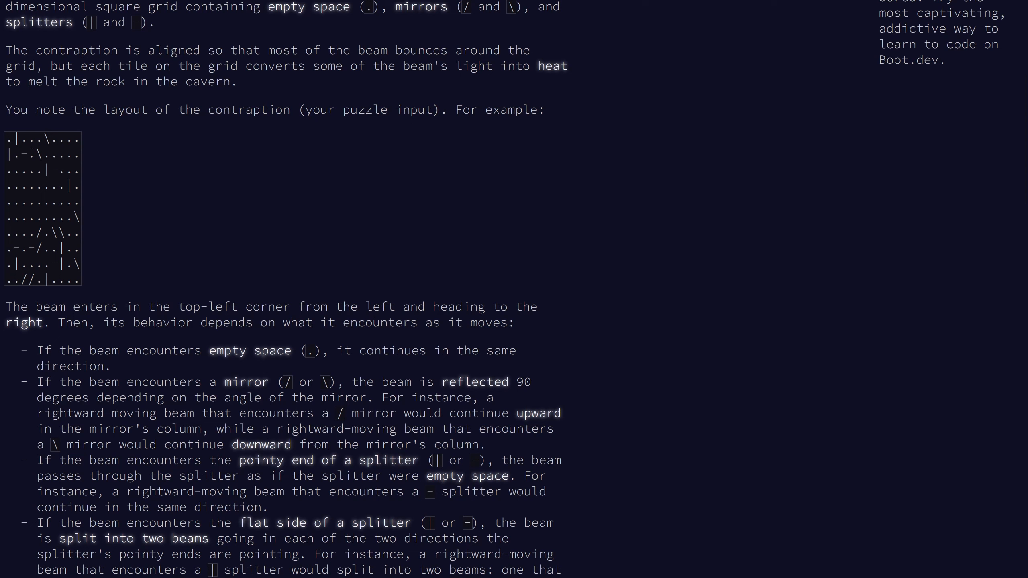
mouse_move(85, 126)
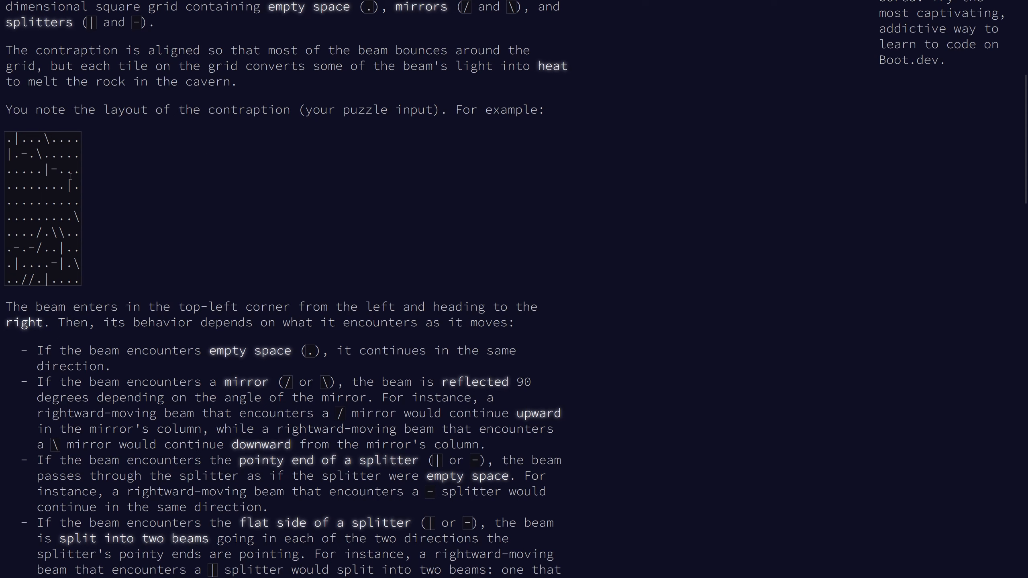
scroll(down, 3)
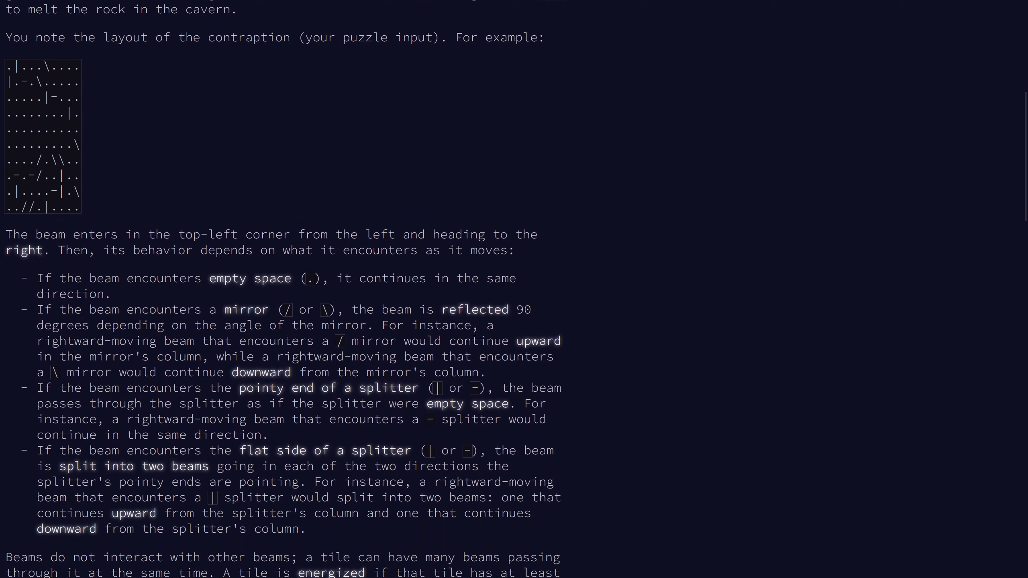
mouse_move(463, 146)
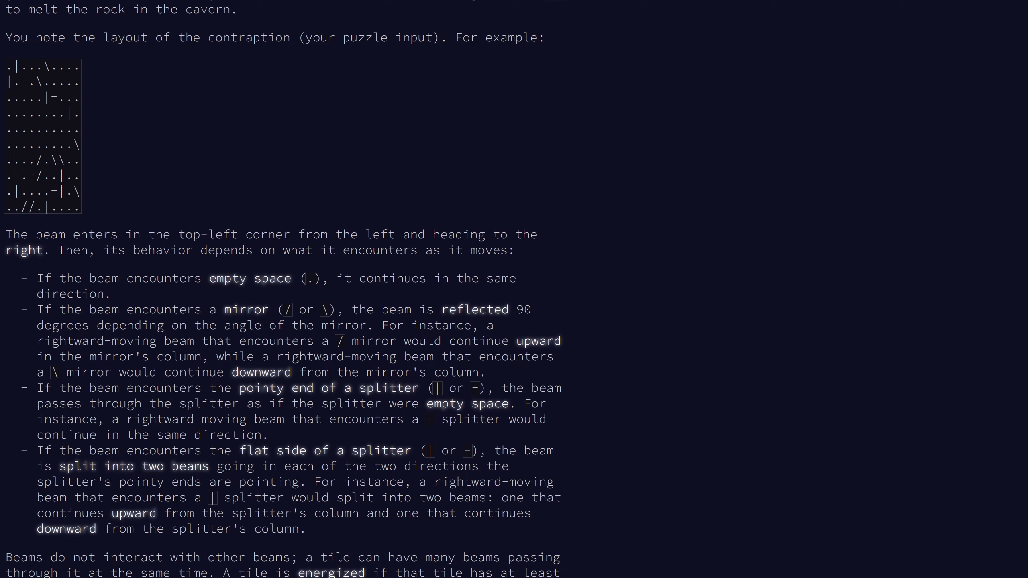
scroll(down, 3)
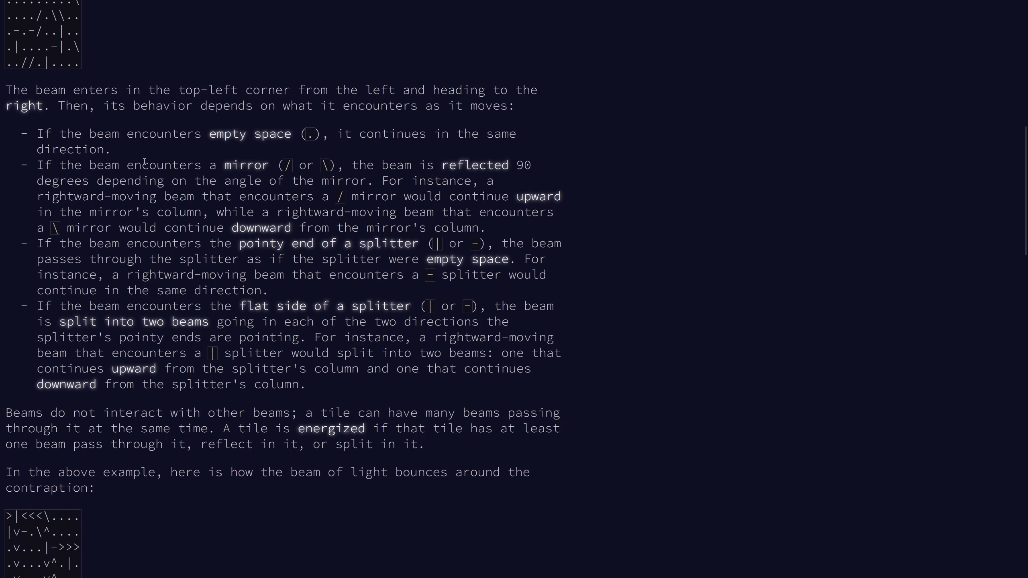
scroll(down, 3)
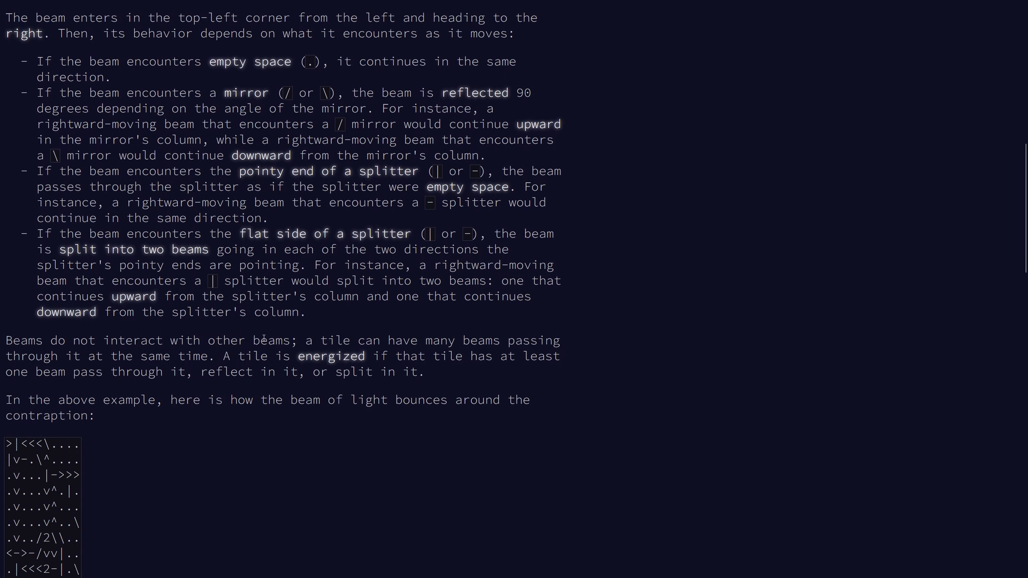
scroll(down, 3)
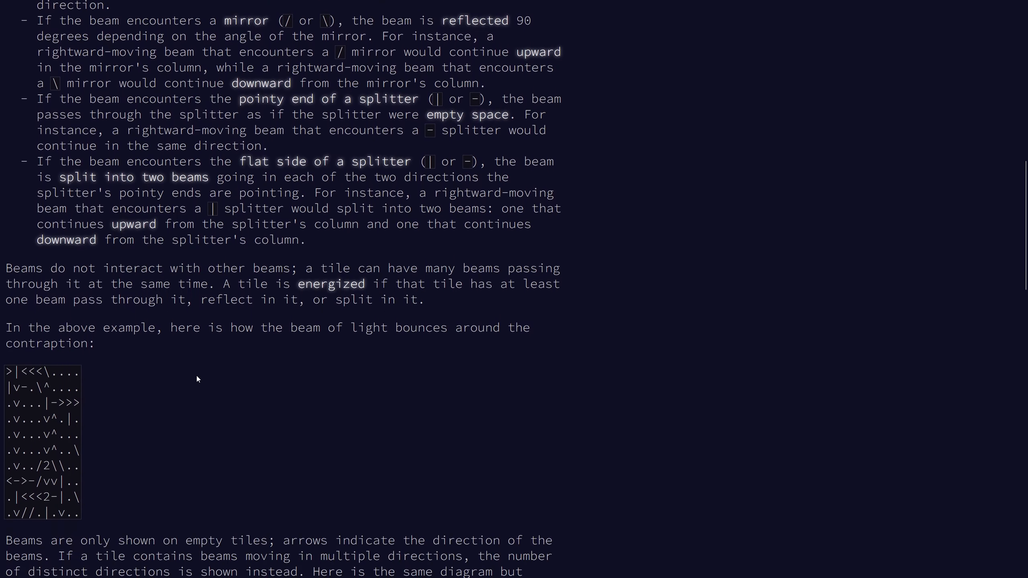
scroll(down, 3)
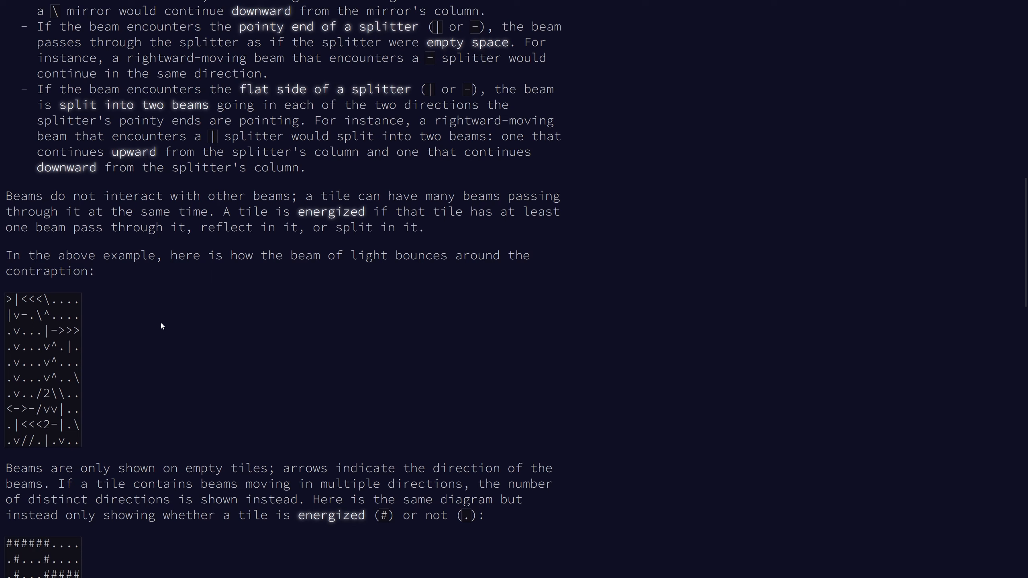
mouse_move(301, 364)
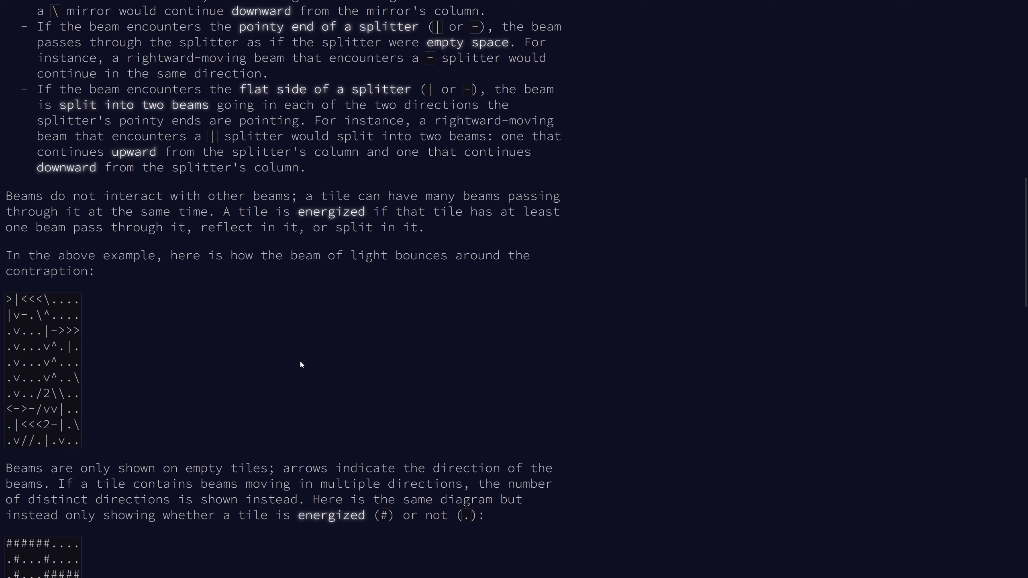
mouse_move(516, 346)
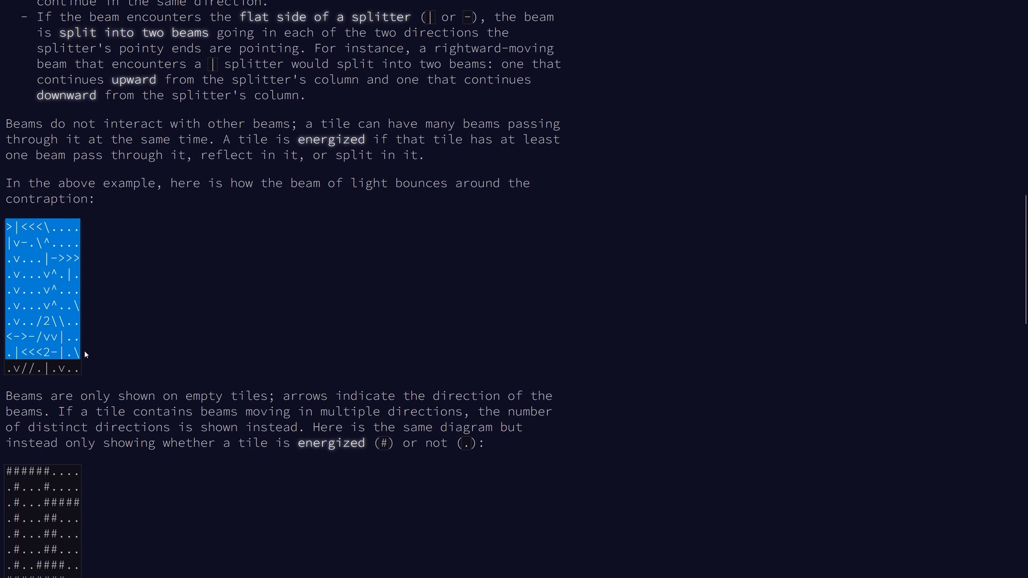
click(92, 245)
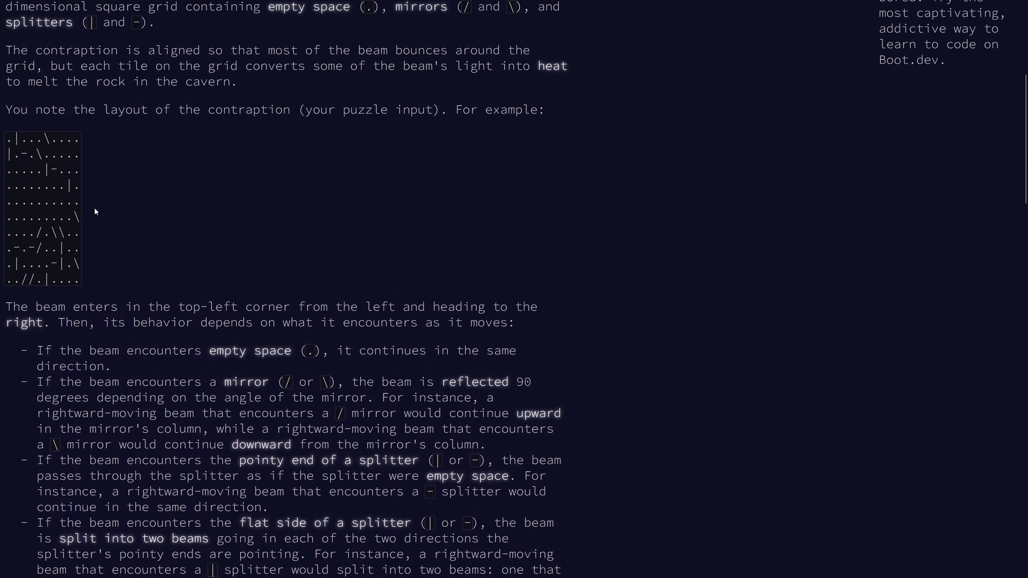
Scroll through the Day 16 puzzle description down to Part Two.
scroll(down, 3)
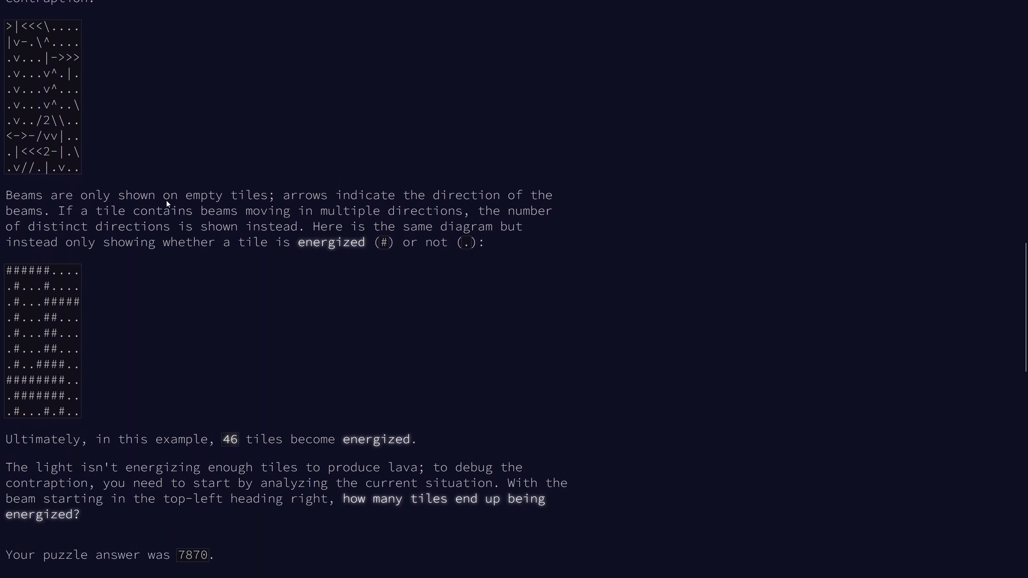
scroll(down, 3)
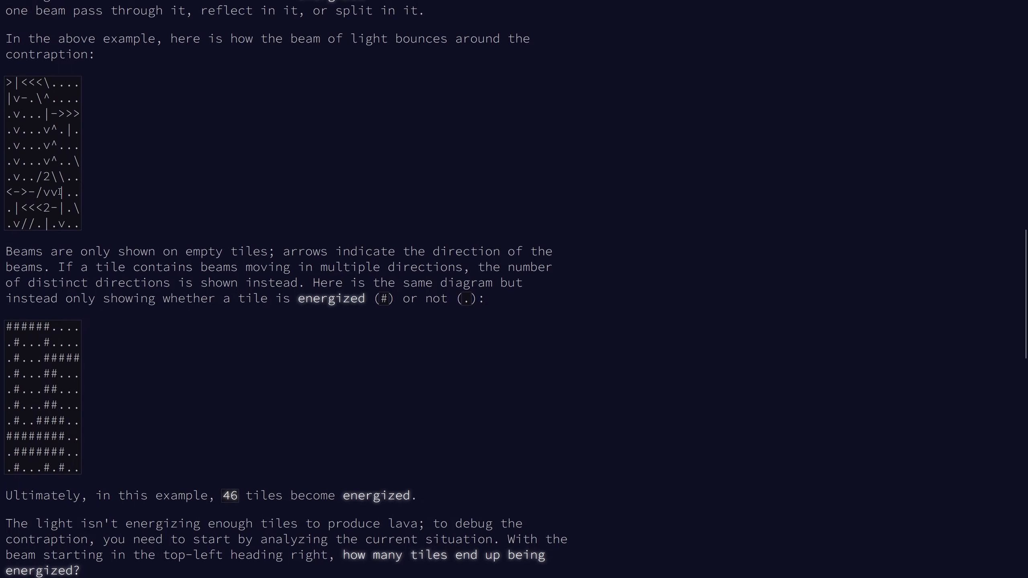
scroll(down, 3)
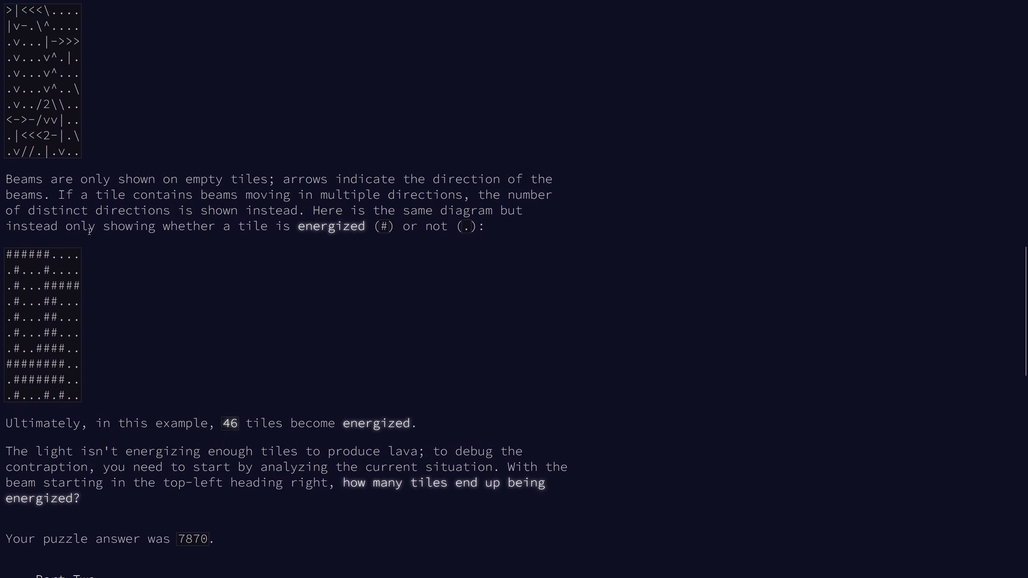
scroll(down, 3)
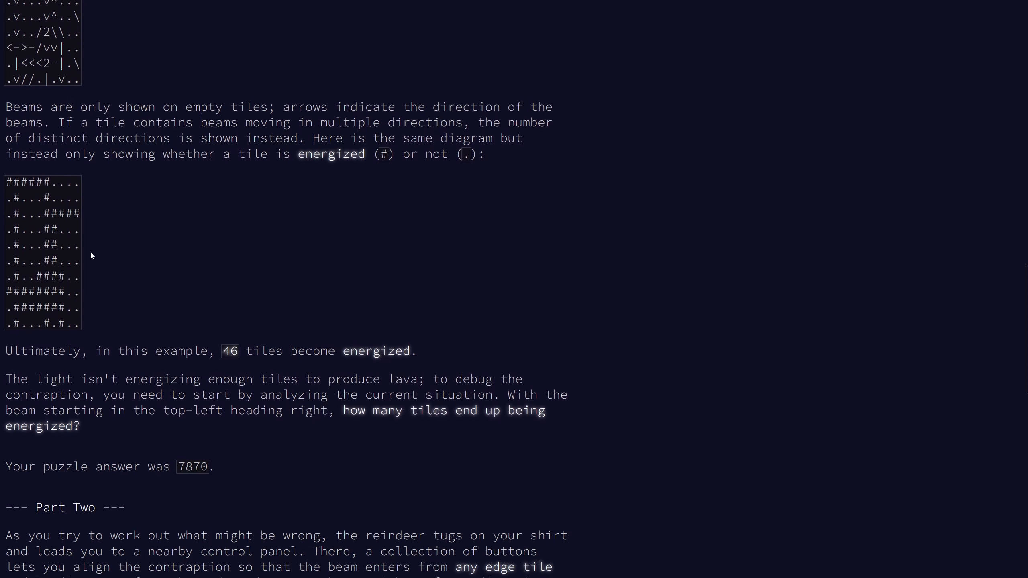
scroll(down, 3)
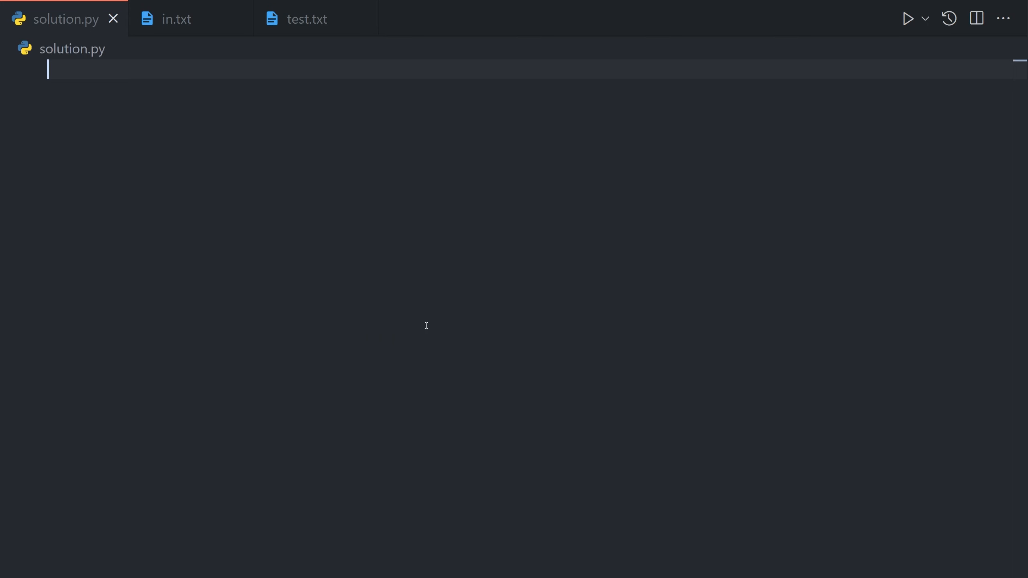
Add grid = open(0).read().splitlines() as the first line of solution.py.
text(grid)
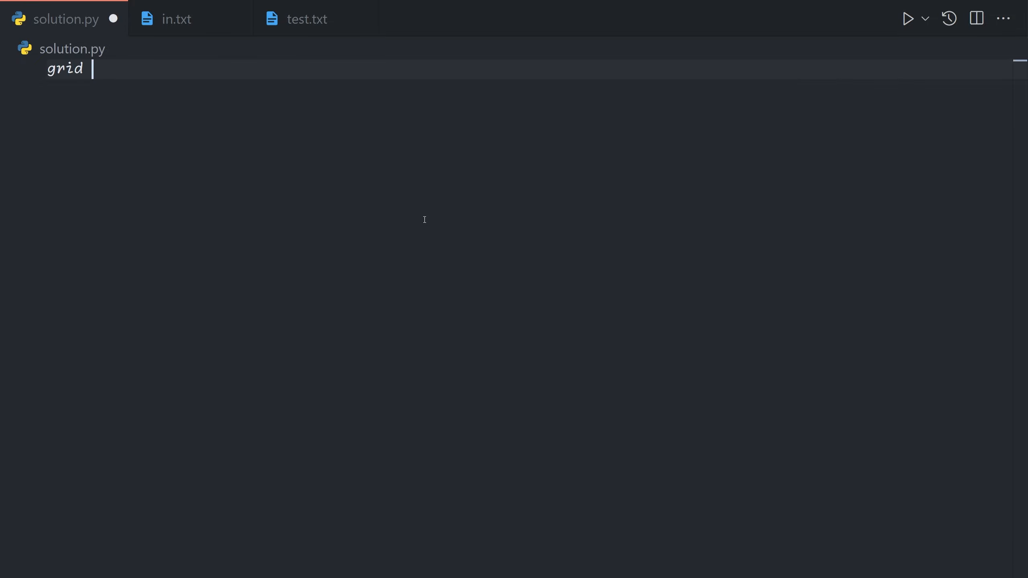
text(= o)
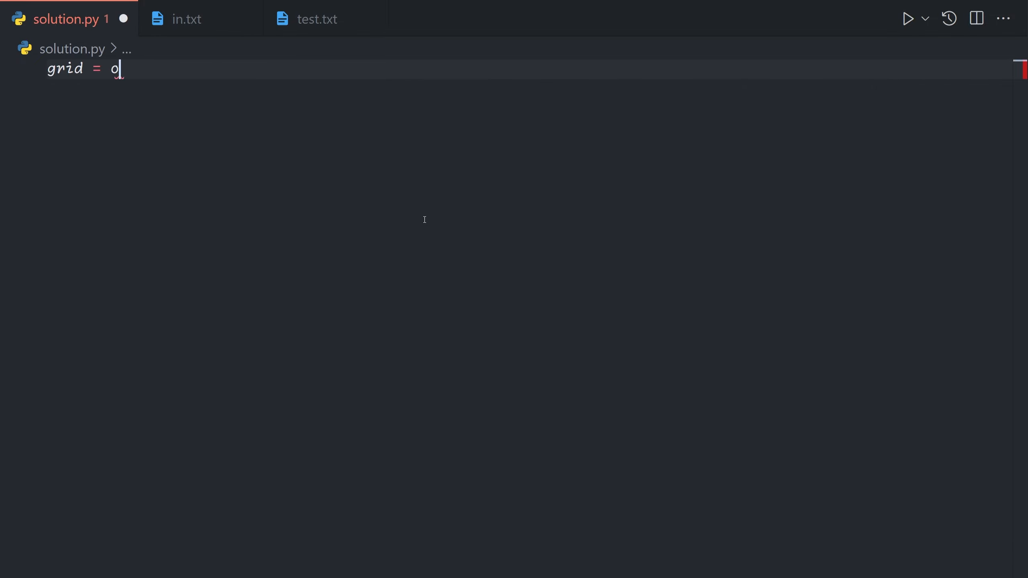
text(pen(0).read().splitlines()
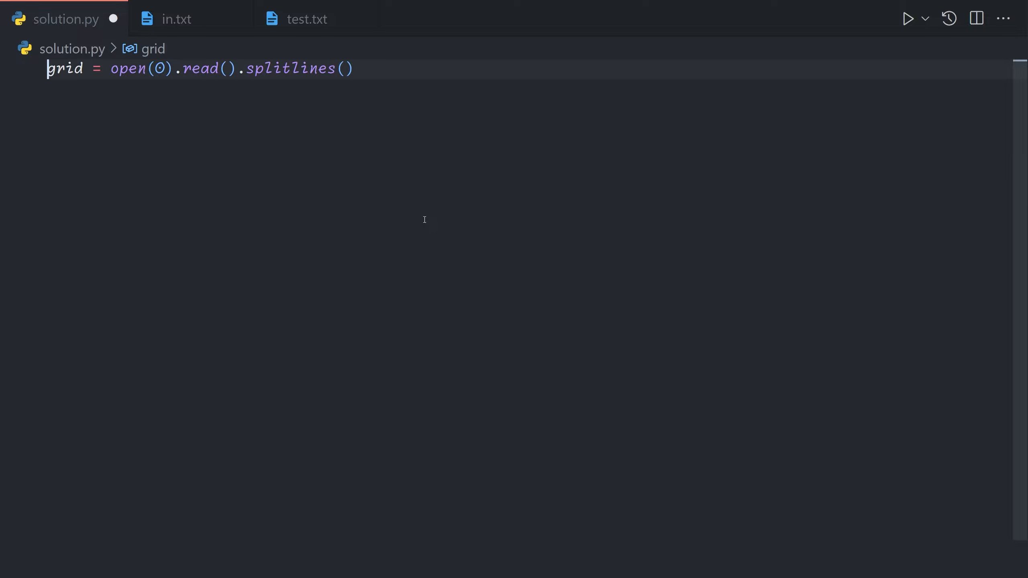
Add from collections import deque at the top of solution.py.
text(from c)
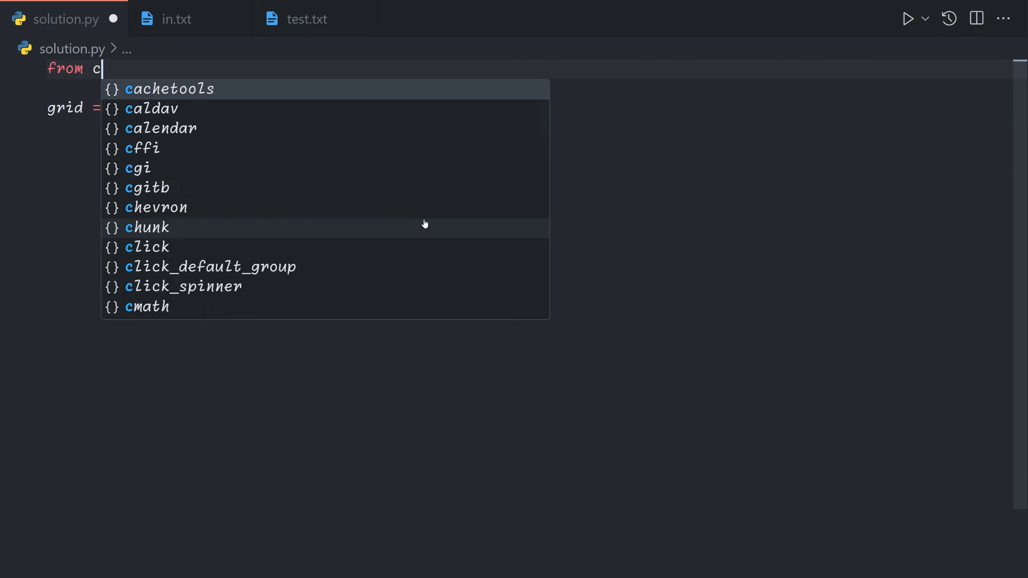
text(ollections import deque)
text(a =)
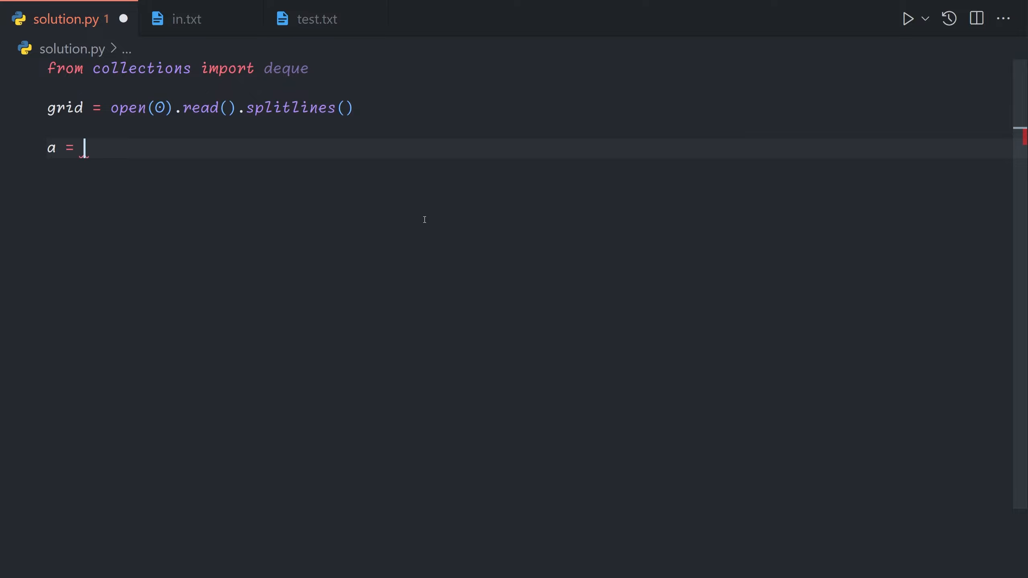
Define a = [(0, -1, 0, 1)] with a '# r, c, dr, dc' comment above it.
text([])
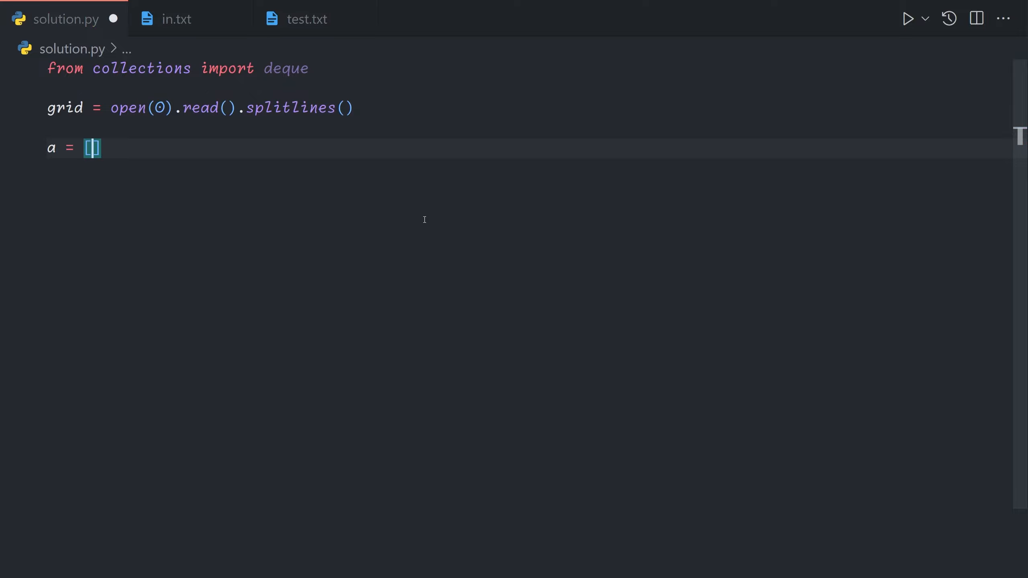
text(()
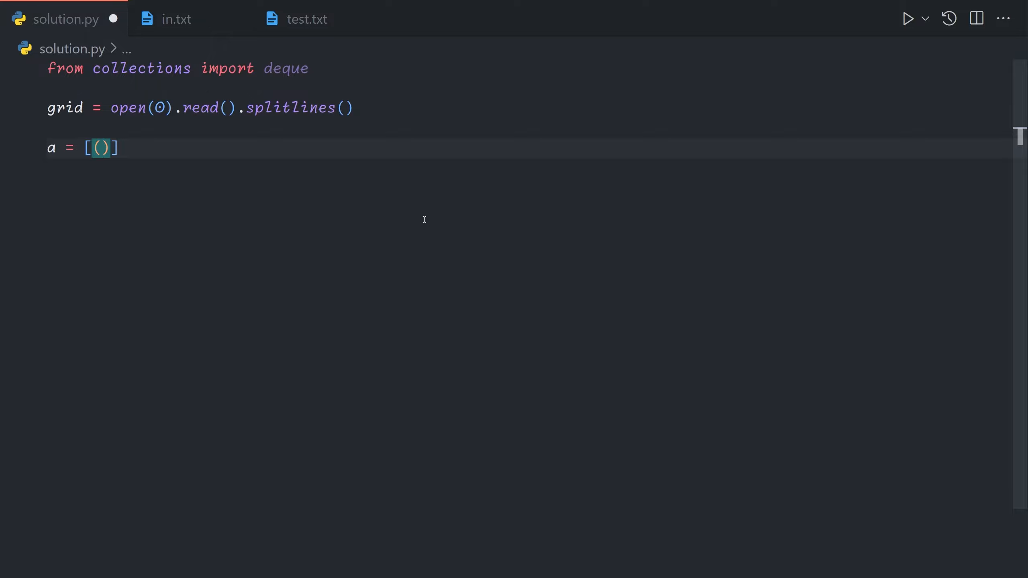
text(#)
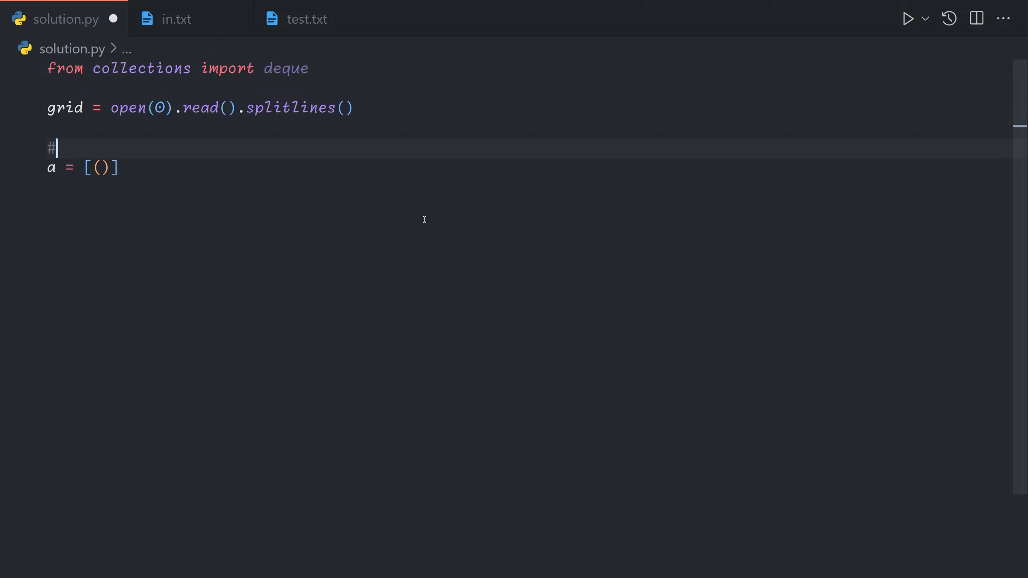
text(r, c, d,)
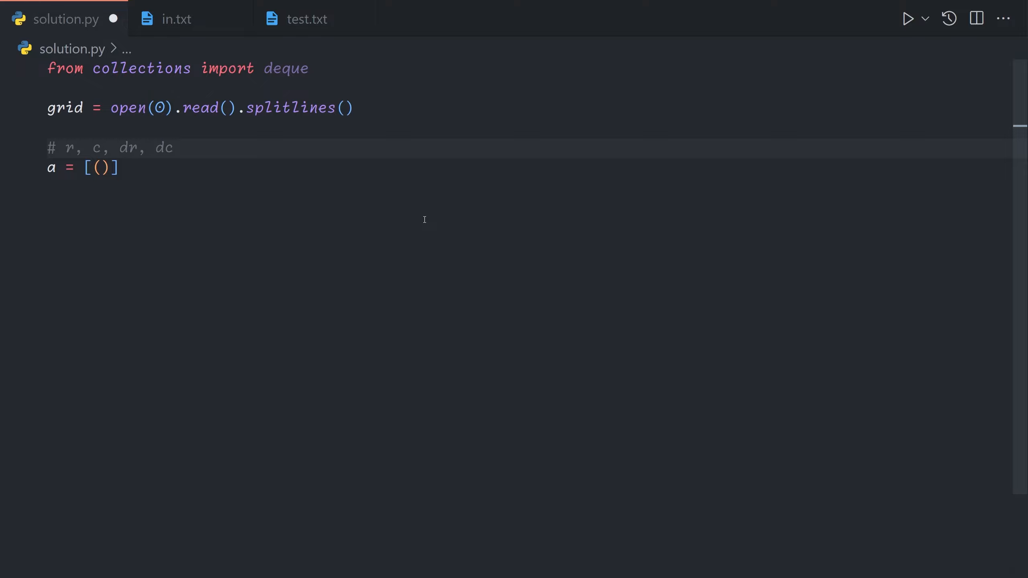
click(100, 167)
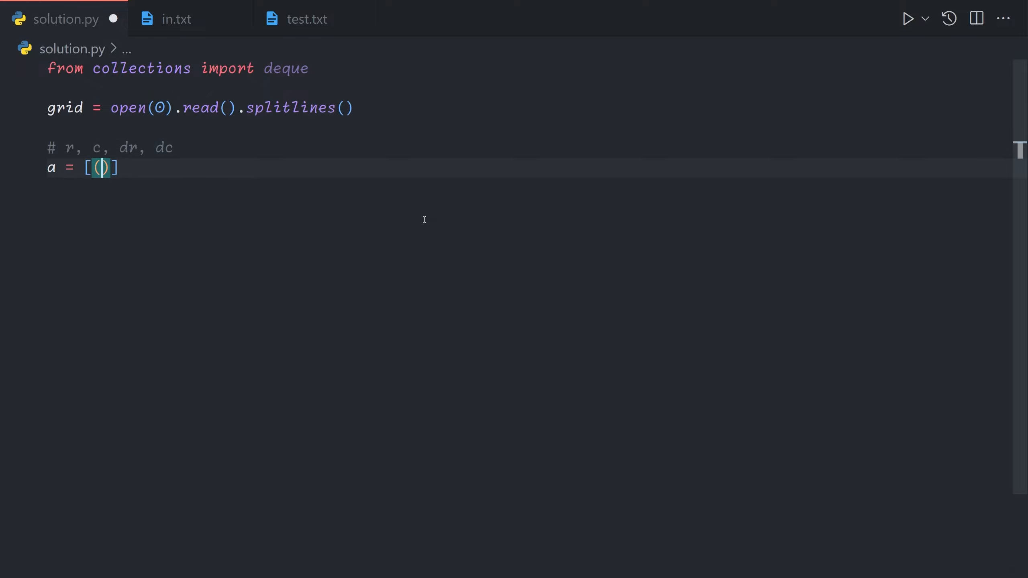
text(0)
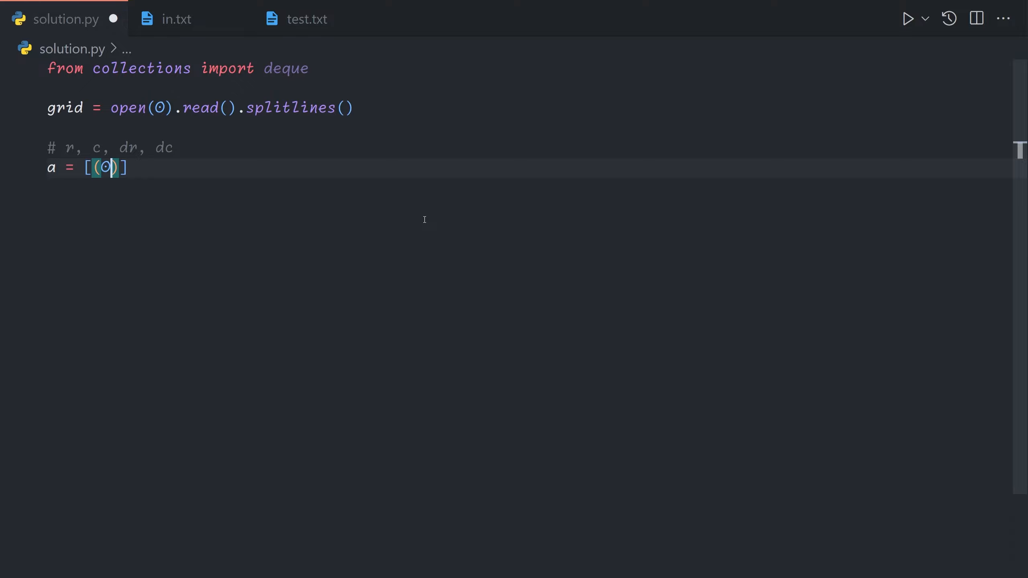
text(, -1,)
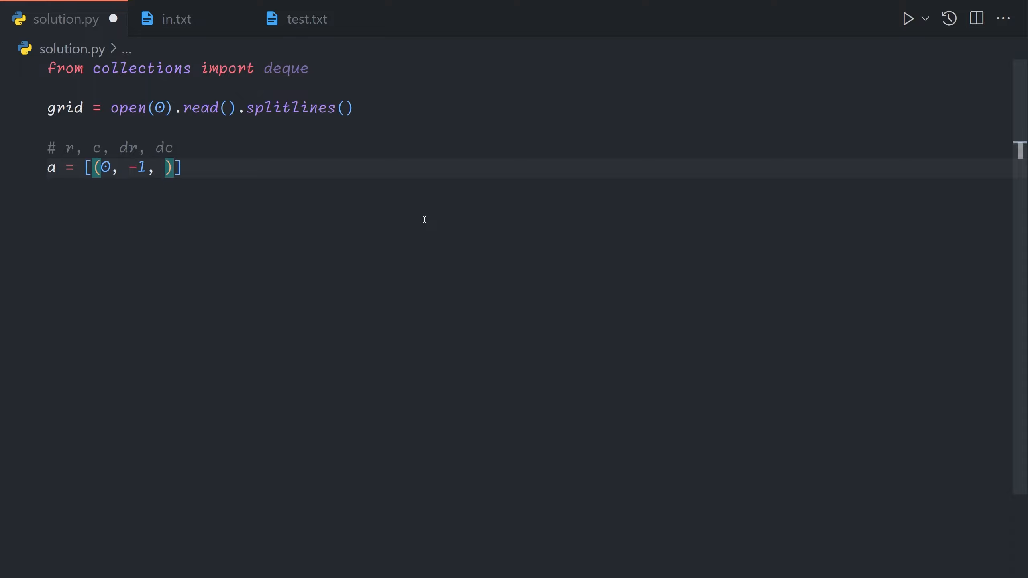
text(0,)
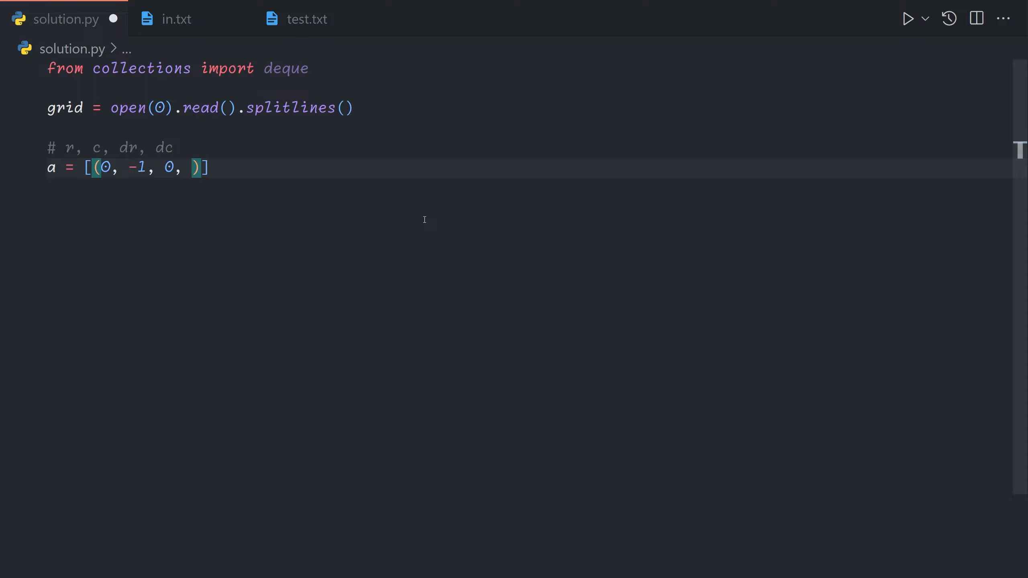
text(1)
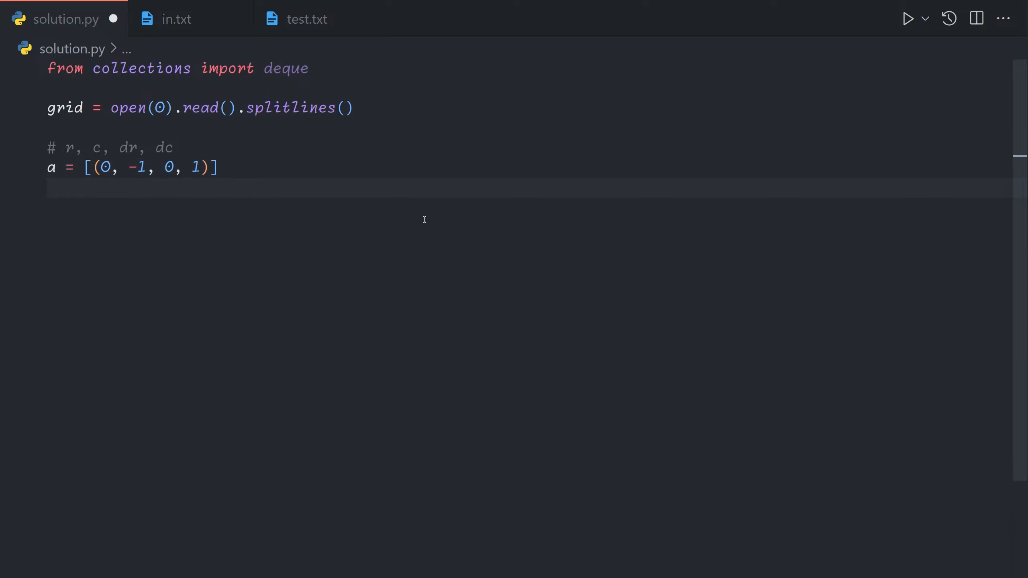
Add the starting state to seen and create q = deque(a).
text(seen.add(a))
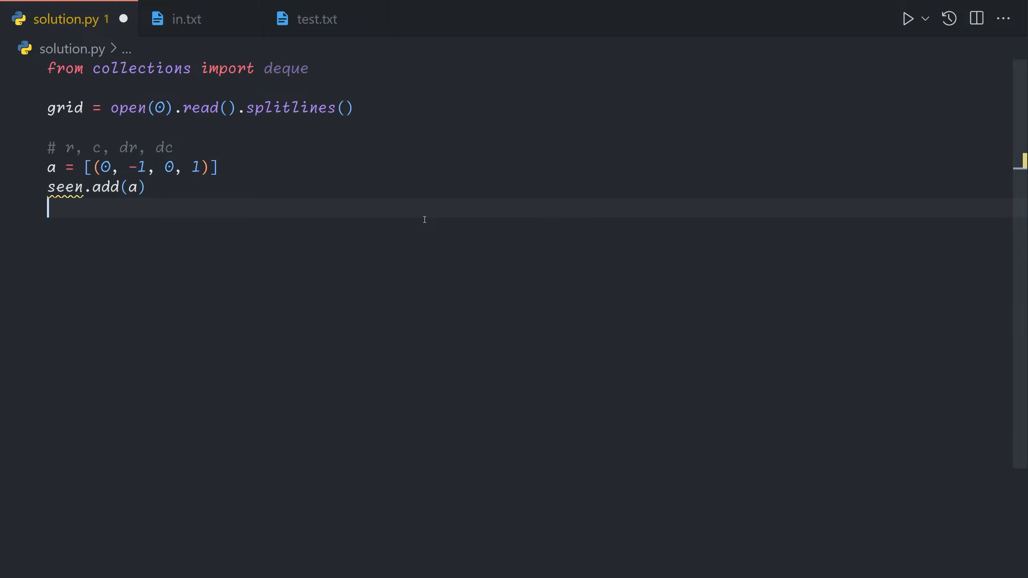
text(deque)
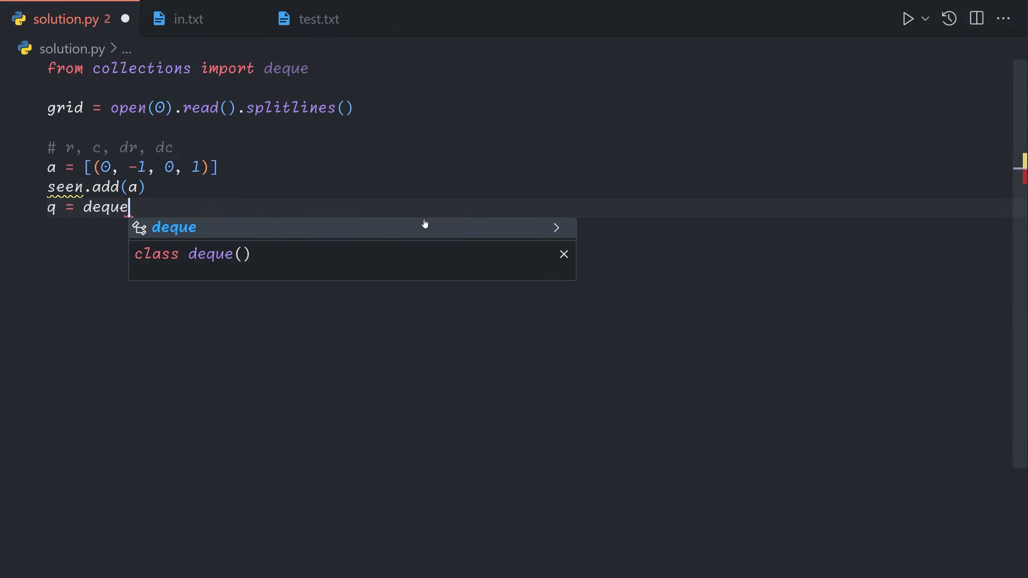
text((a))
click(97, 187)
text( = set)
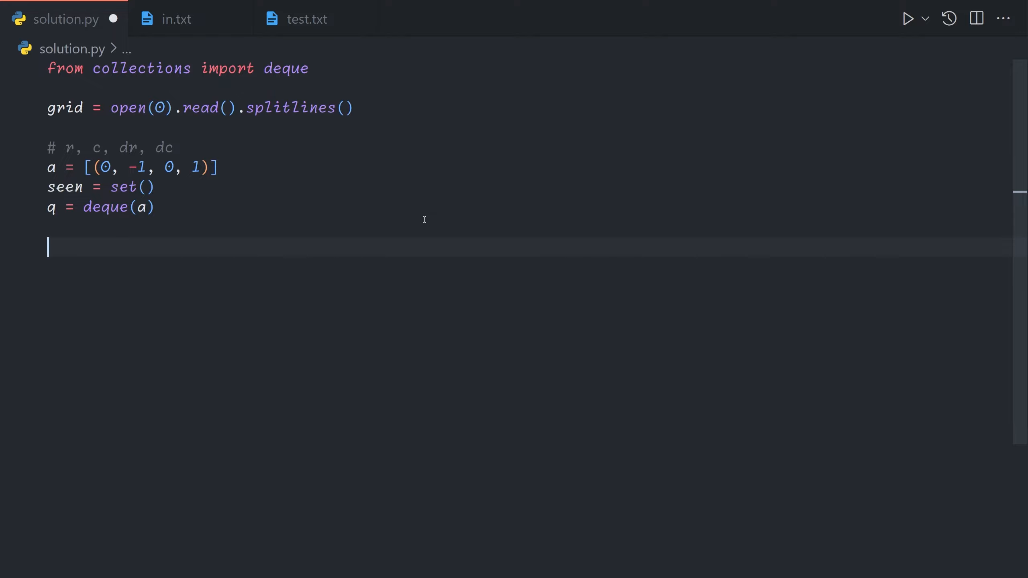
Write the while q loop popping r, c, dr, dc and advancing r += dr, c += dc.
text(while q)
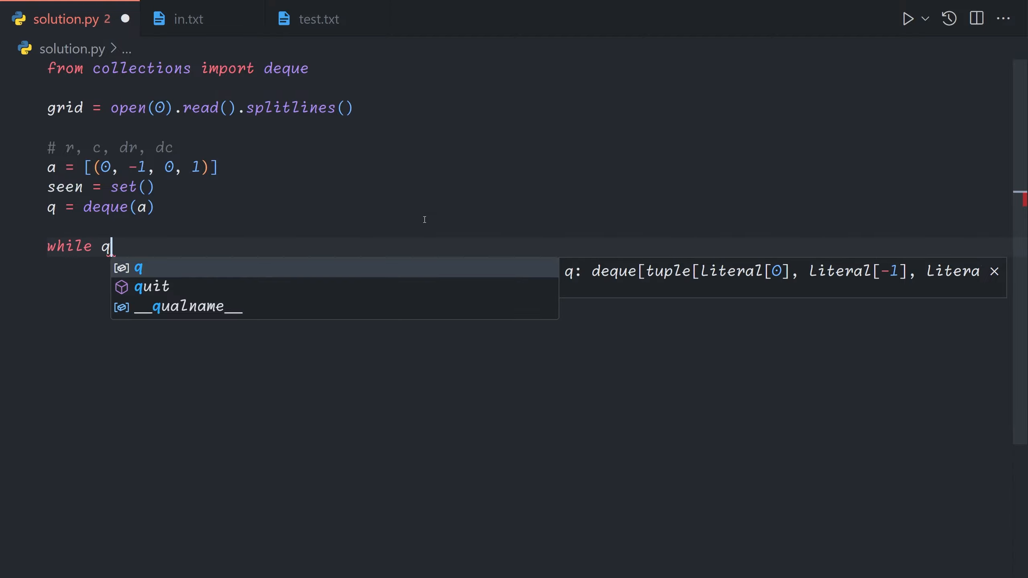
text(:)
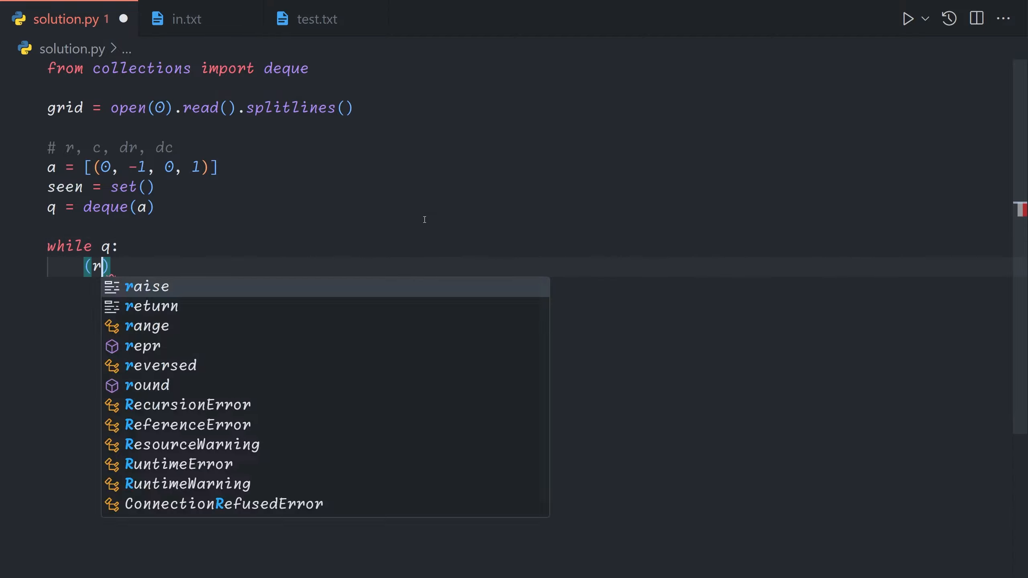
text(, c, dr, dc =)
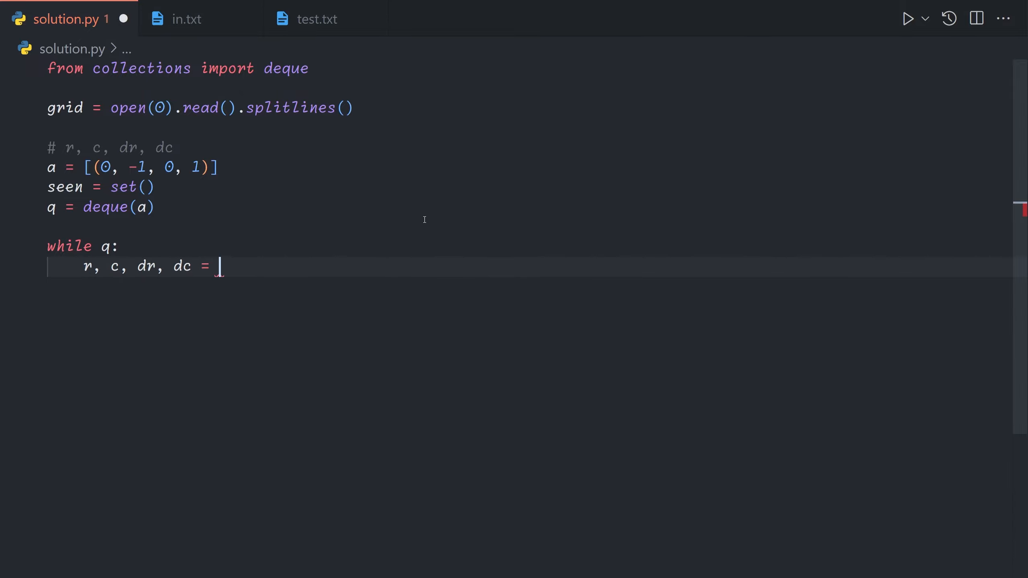
text(q.popleft())
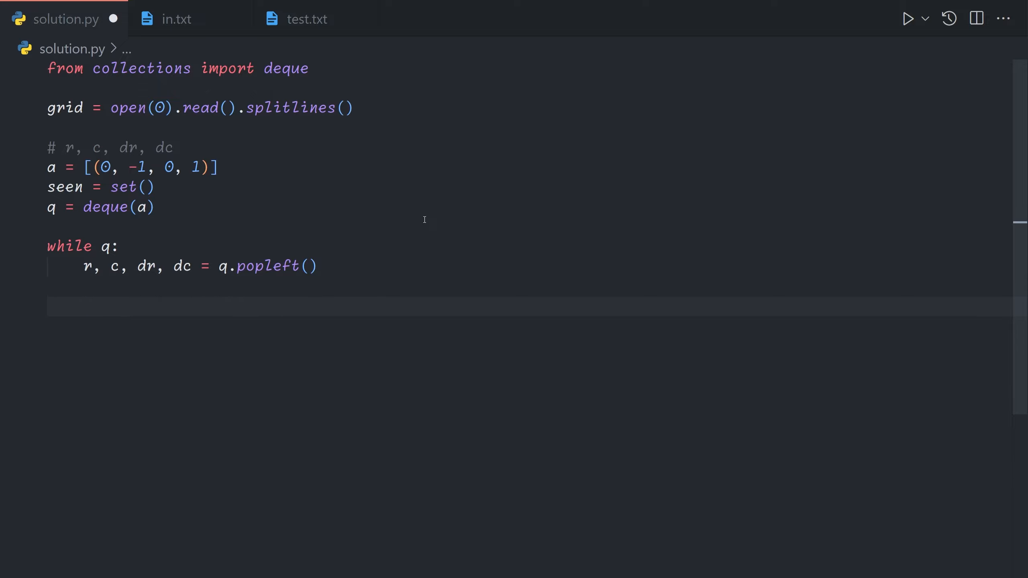
text(r, c)
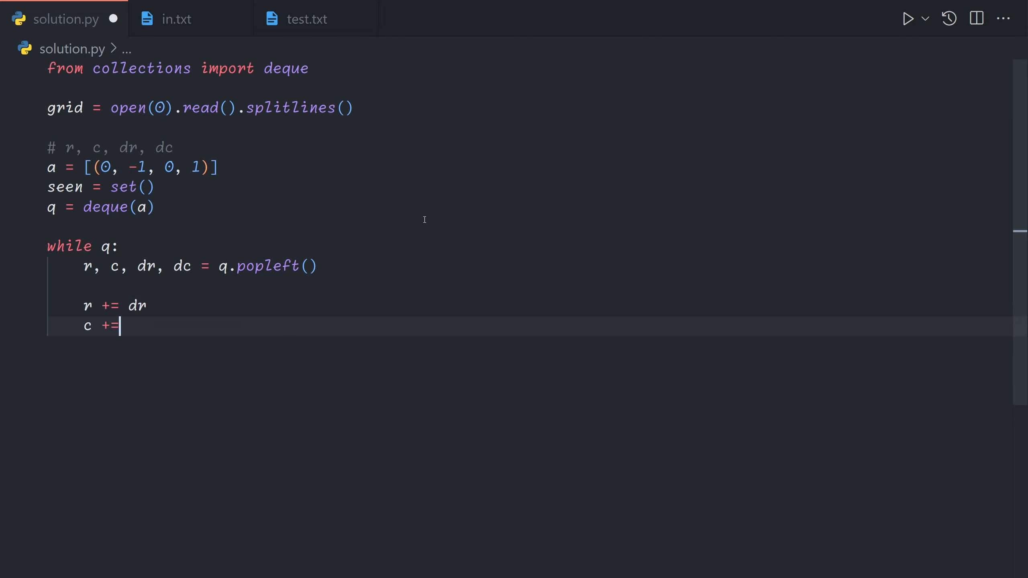
text(dc)
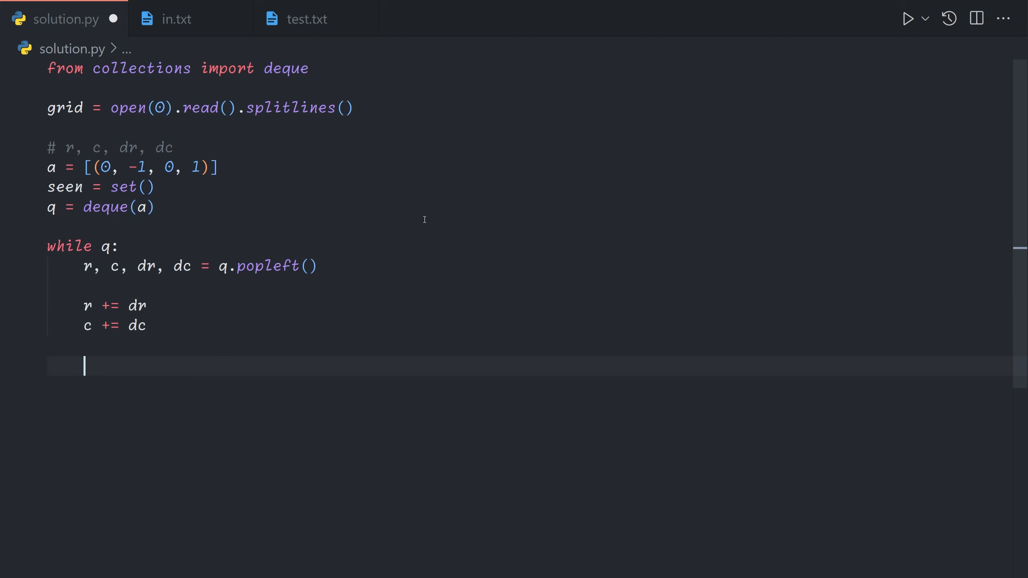
Add the out-of-bounds check on r and c against the grid size, followed by continue.
text(if)
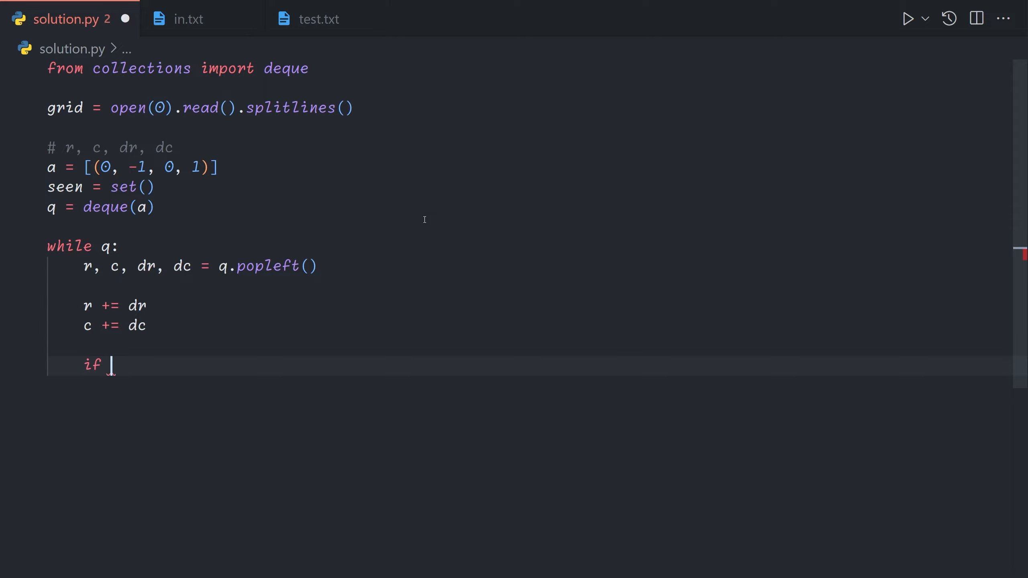
text(0)
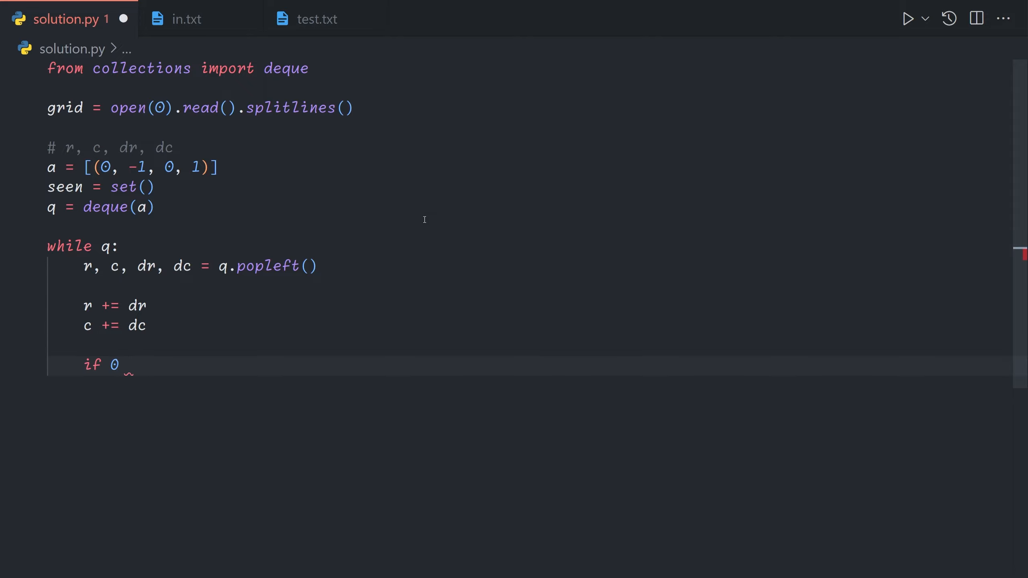
text(r < 0 or r >)
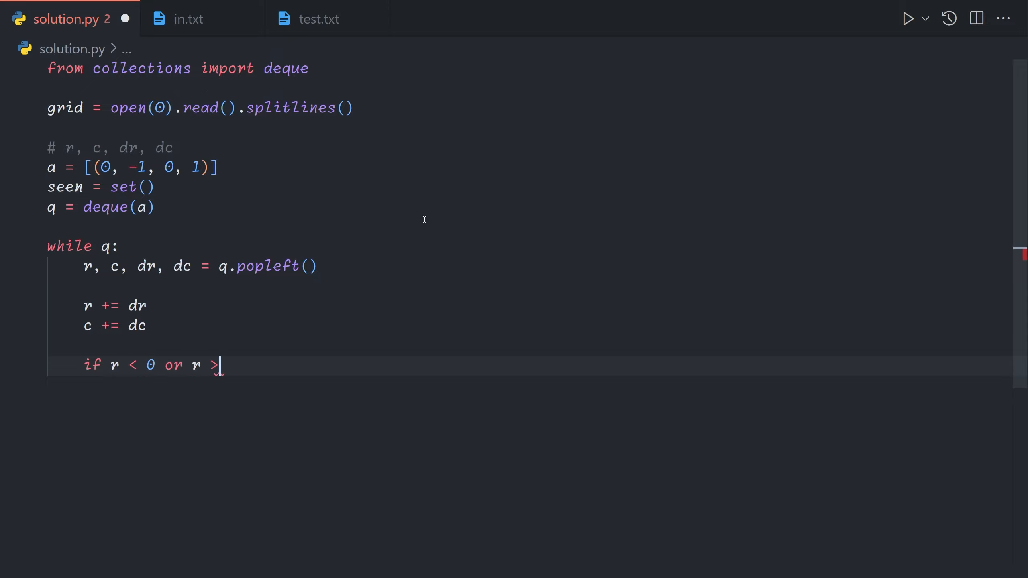
text(= len(grid))
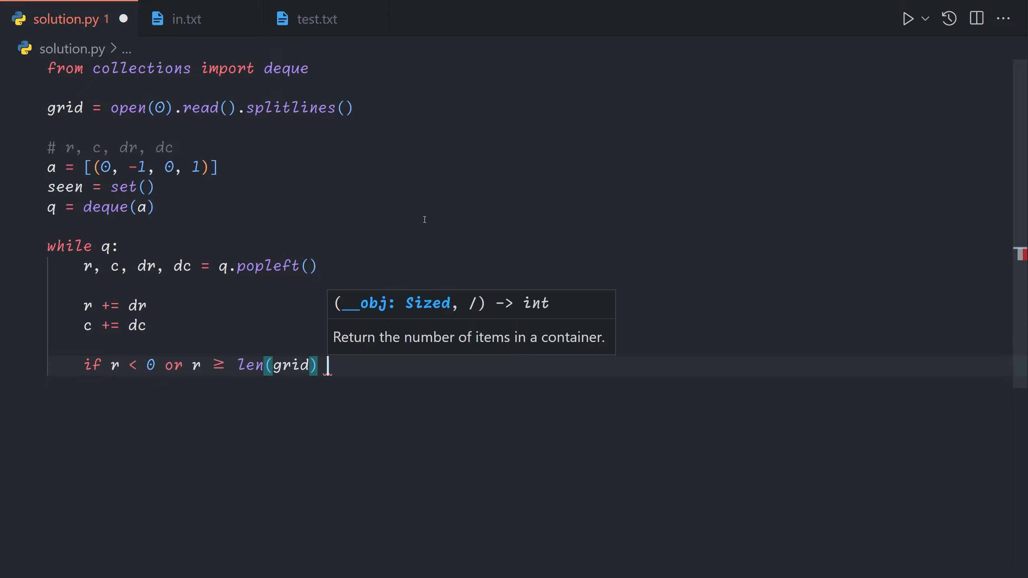
text(or c < 0 or)
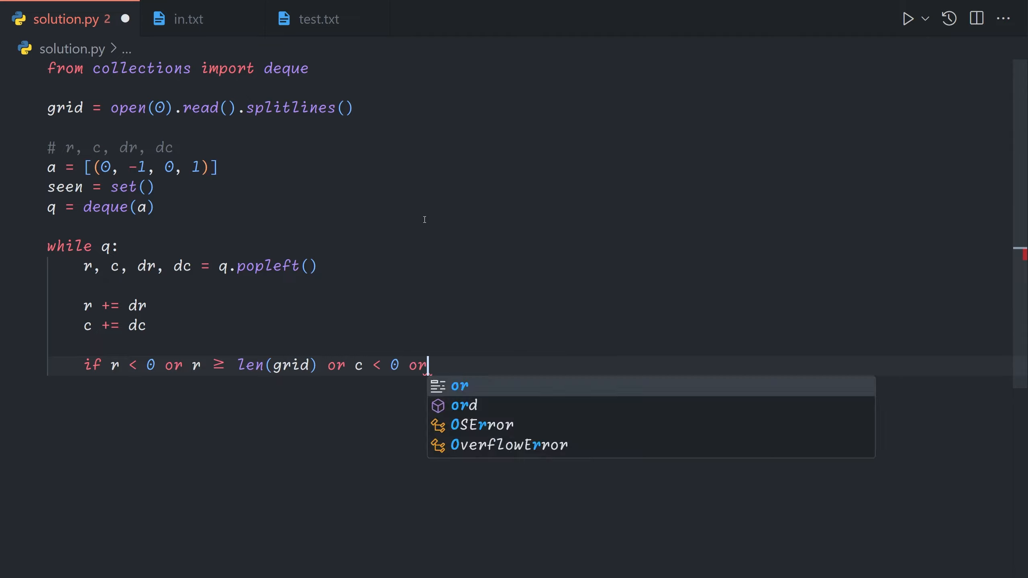
text(c >= len(grid[0]):)
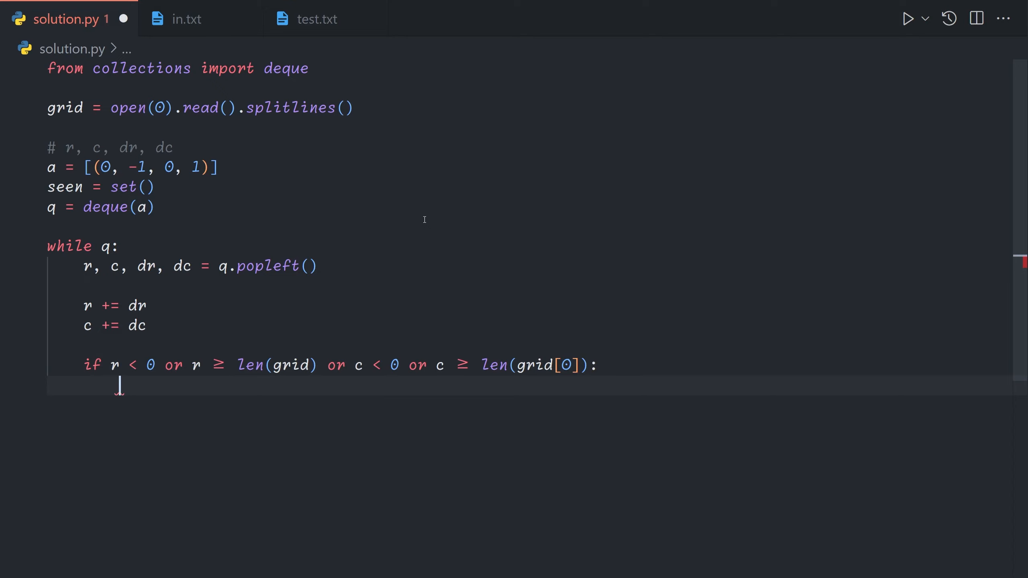
text(continue)
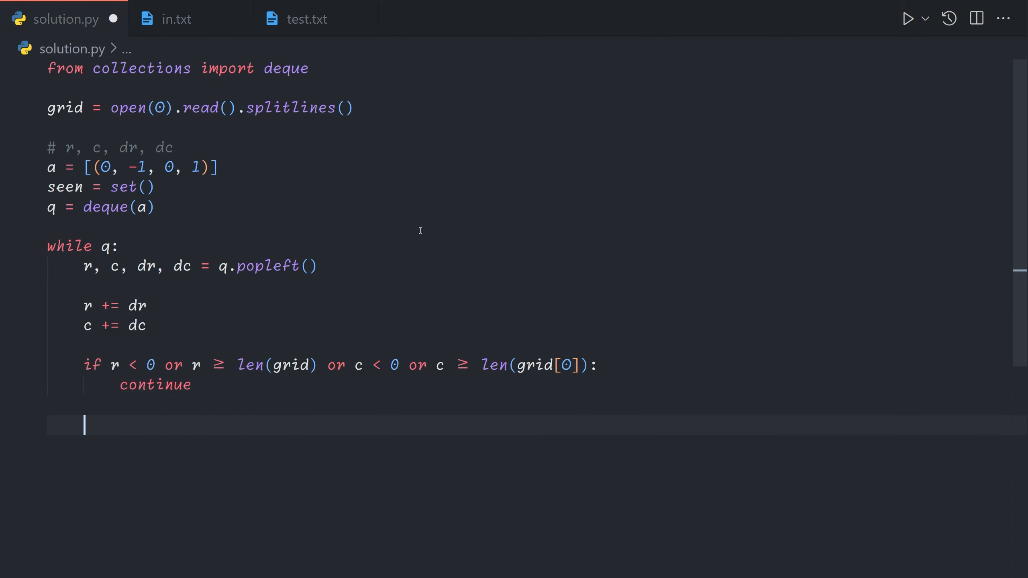
Read ch = grid[r][c] and test for '.', '-' with dc != 0, or '|' with dr != 0.
text(ch = gri)
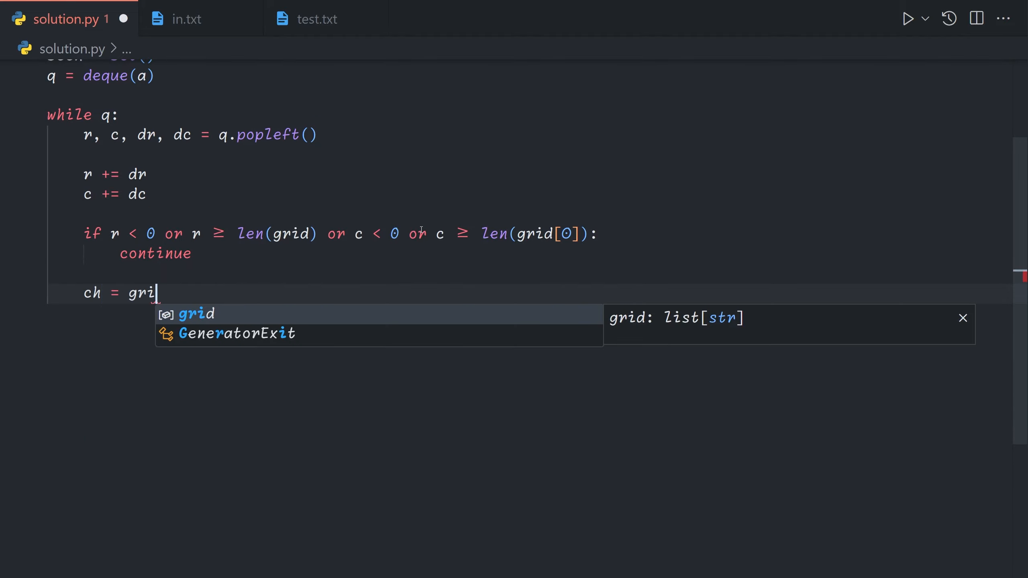
text(d[r][c])
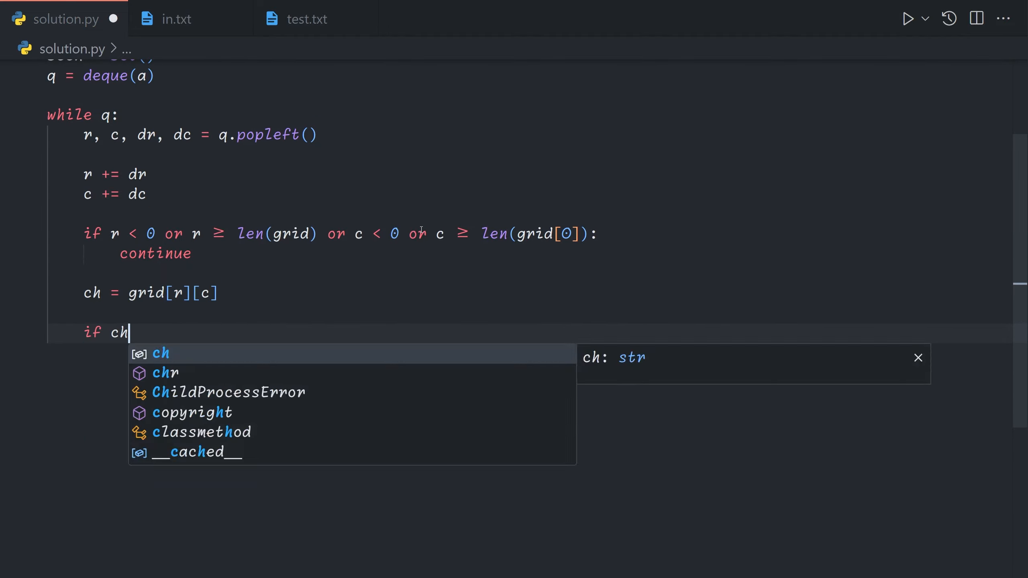
text(== "." or (ch == ")
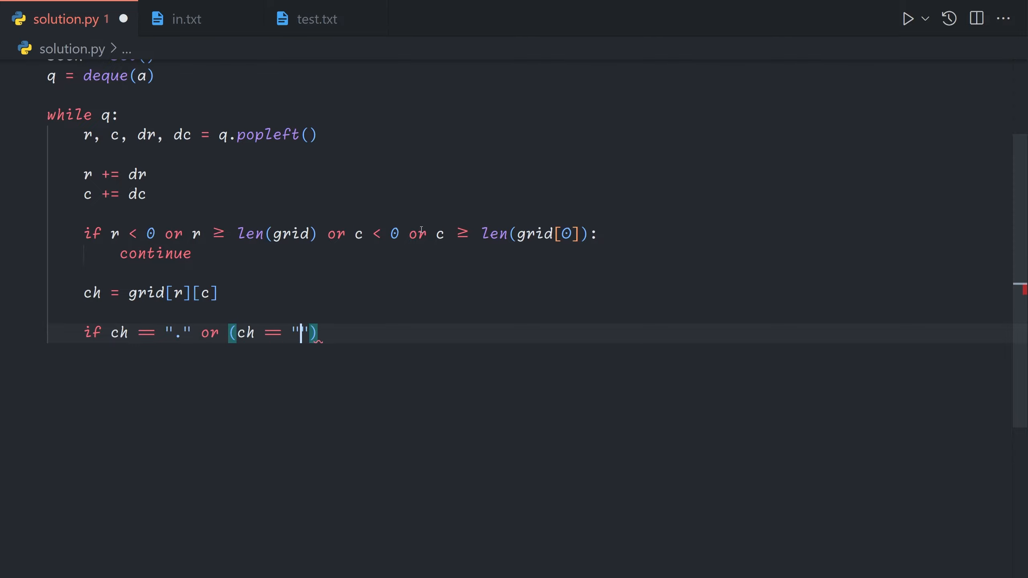
text(-)
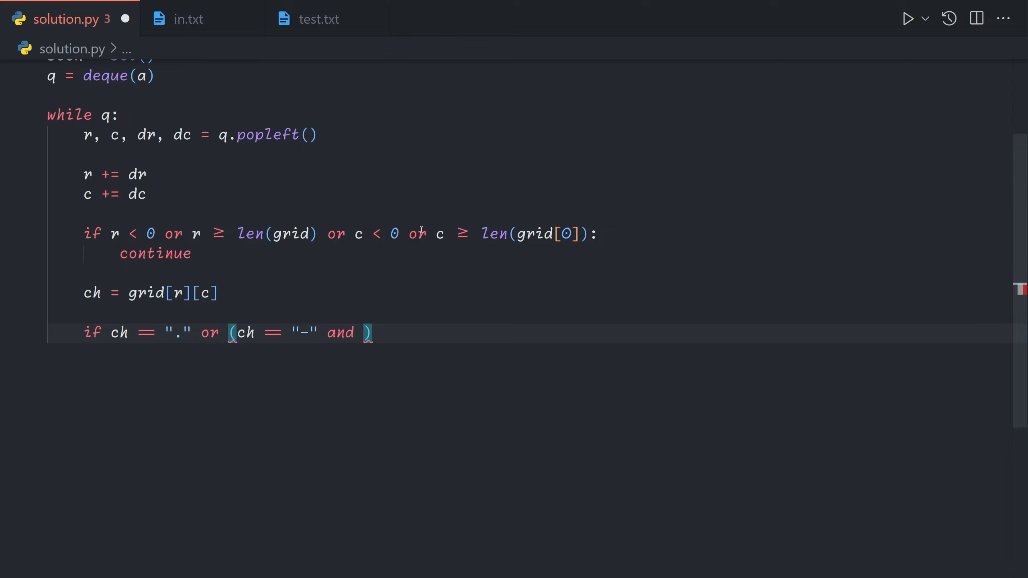
text(c !=)
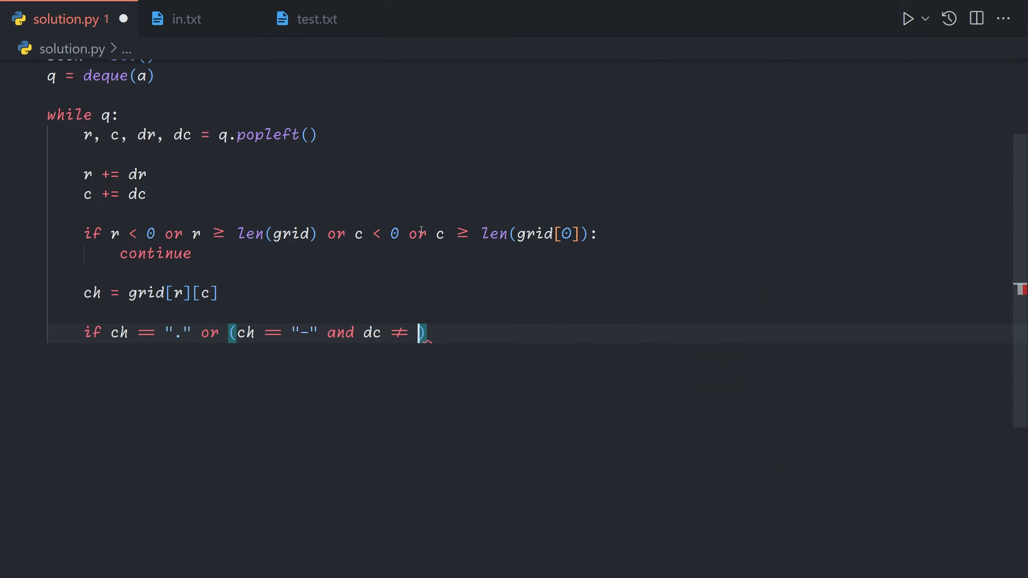
text(0)
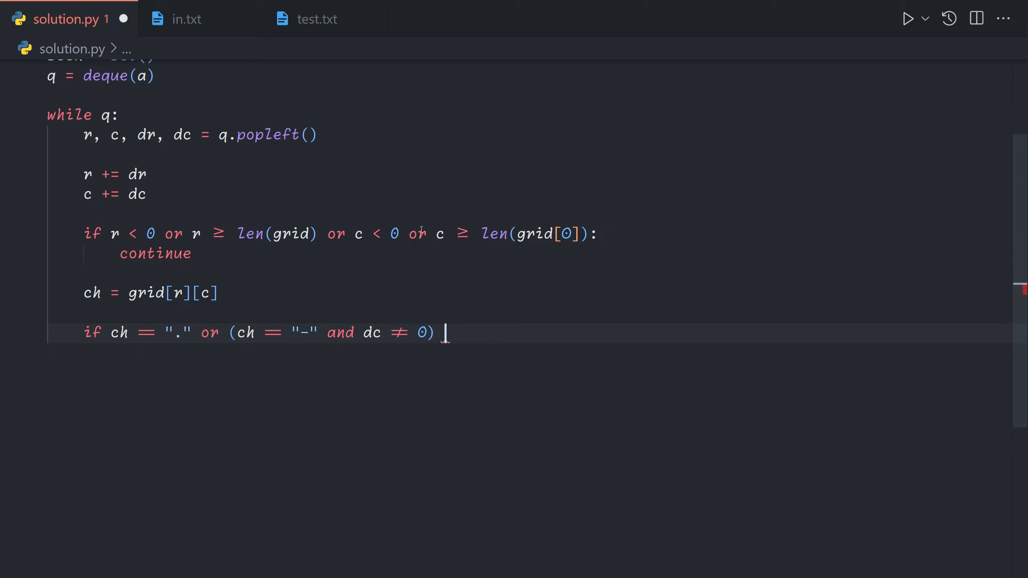
text(or (ch == "|"))
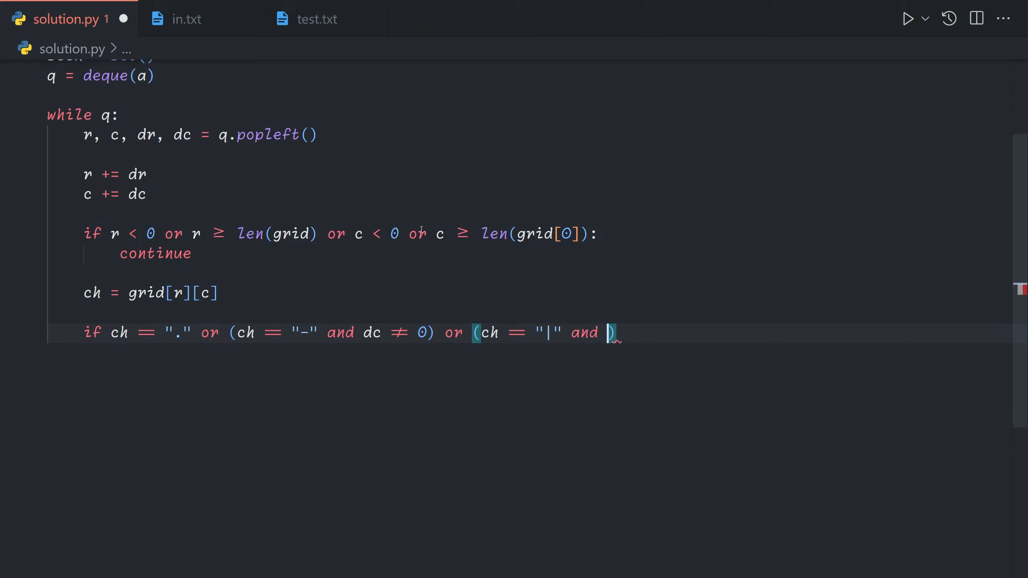
text(dr != 0)
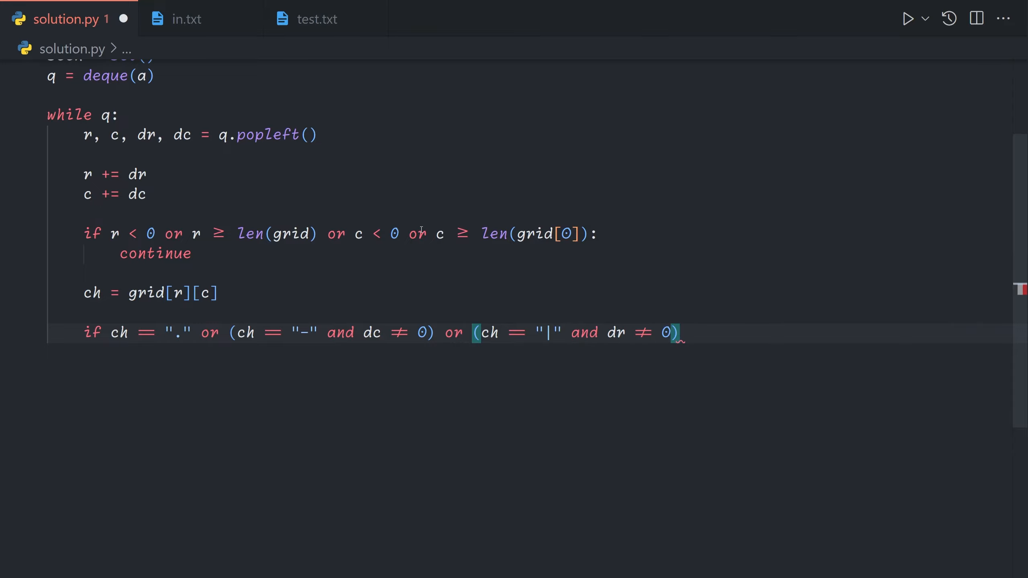
text(:)
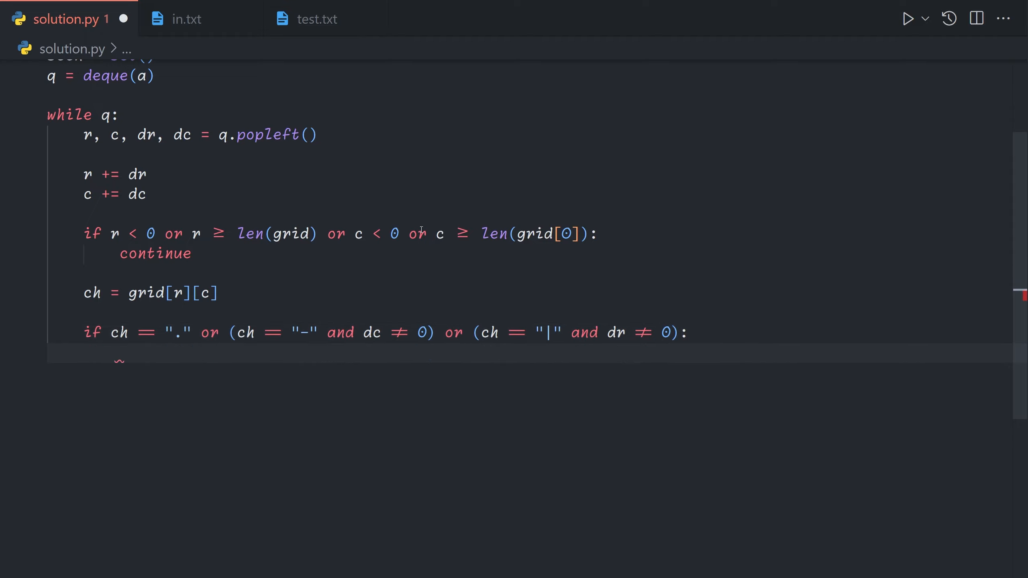
Add the if (r, c, dr, dc) not in seen check that queues unseen states.
text(if ()
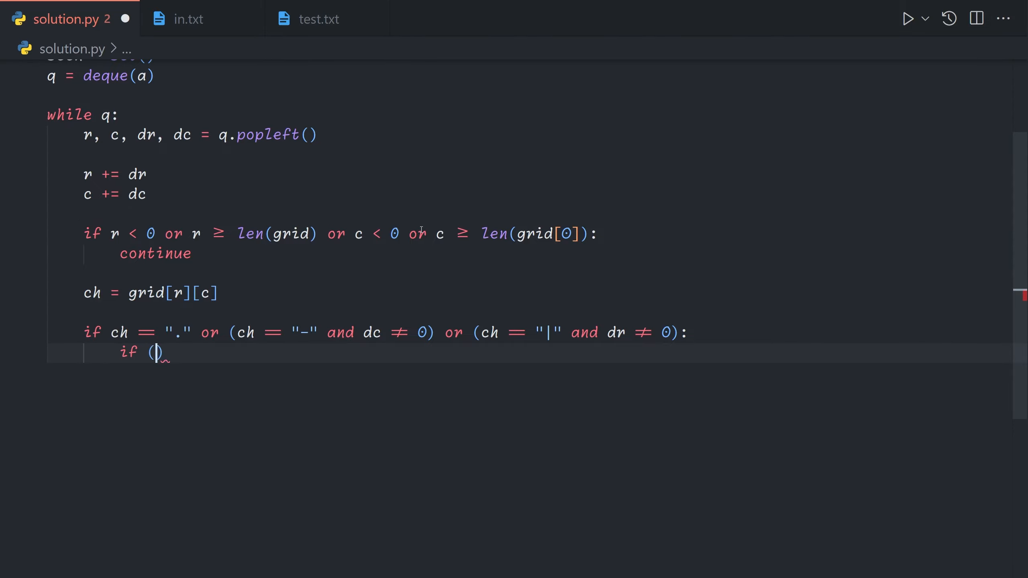
text(r, c, dr, dc) not)
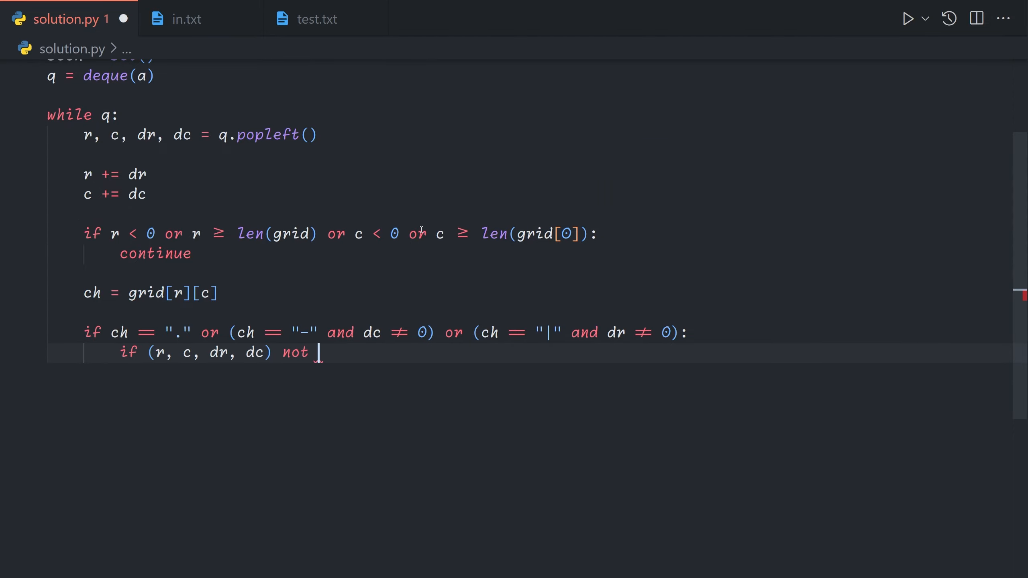
text(in seen:)
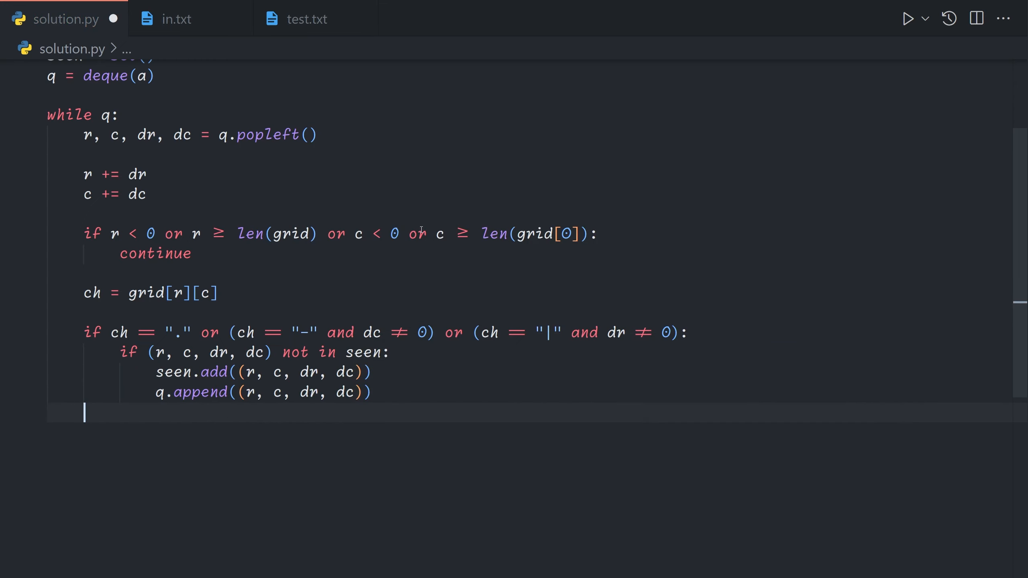
Start the elif for the '/' mirror and work out its direction mapping in a comment.
text(el)
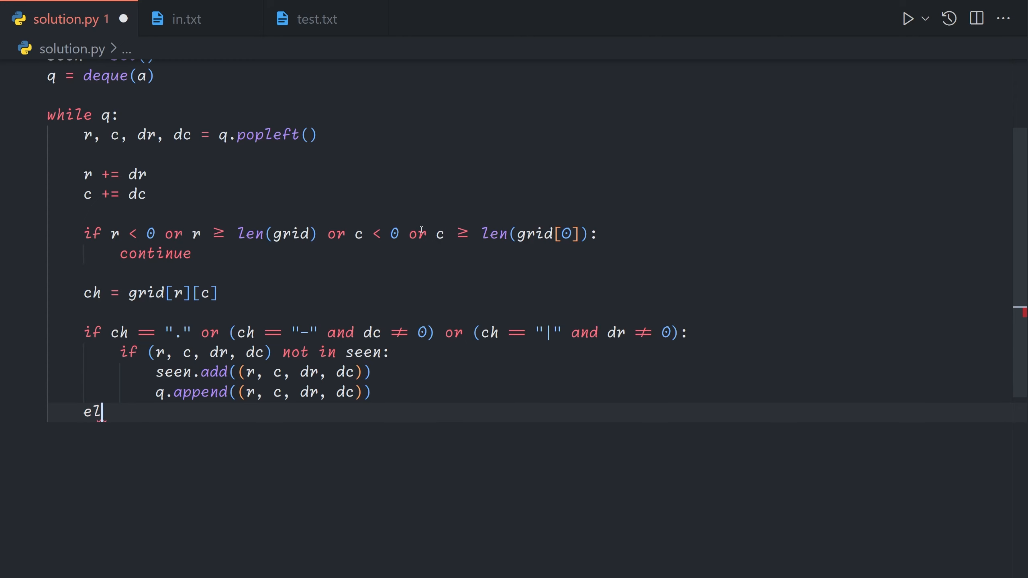
text(if ch == "\|")
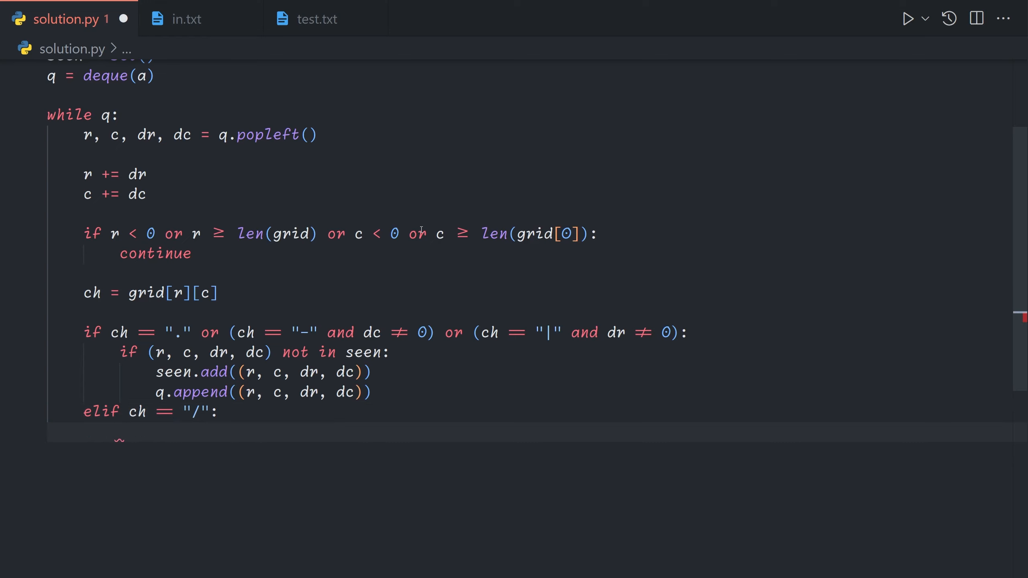
scroll(down, 3)
text((0, )
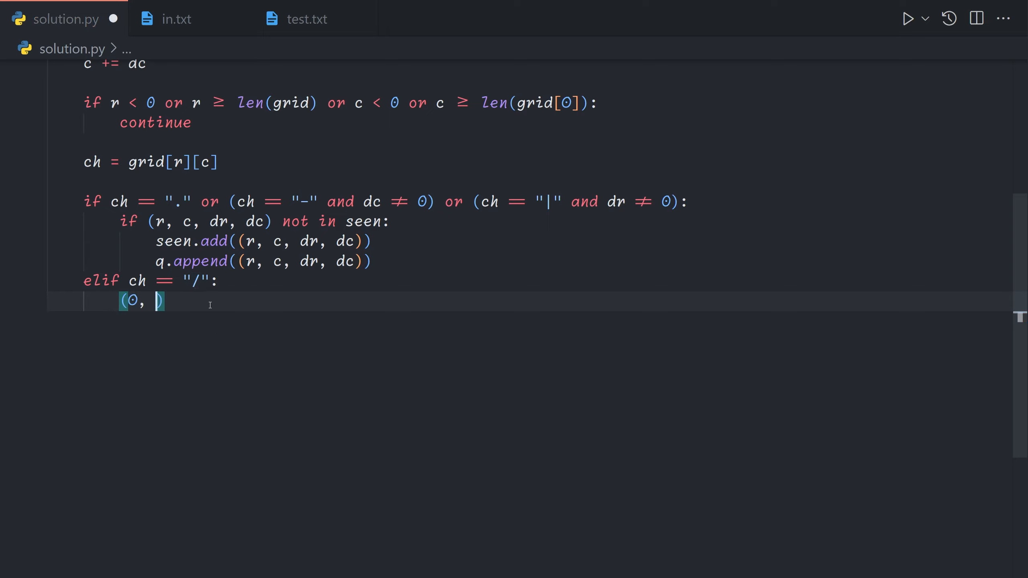
text(1))
text(# ()
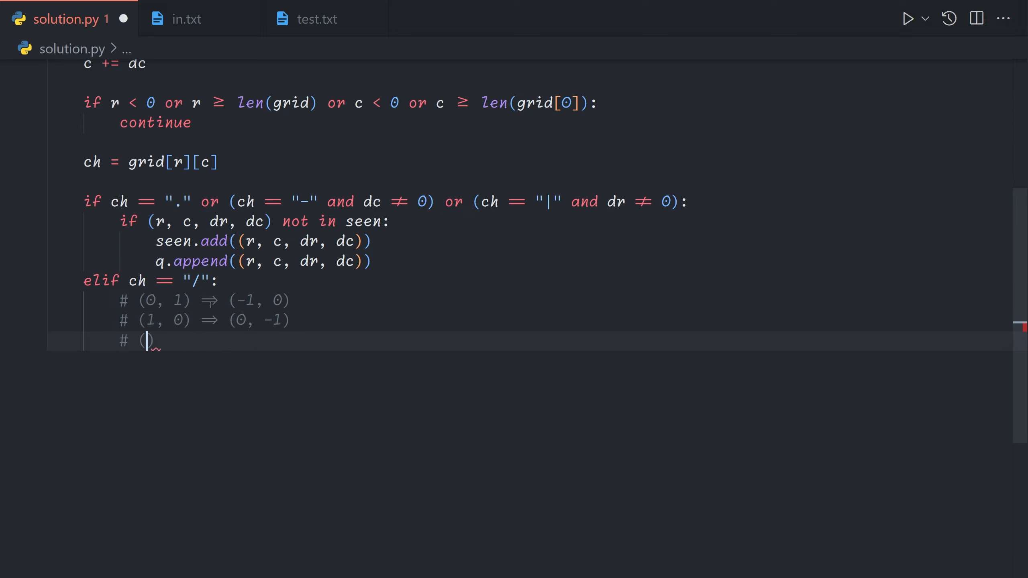
text(0)
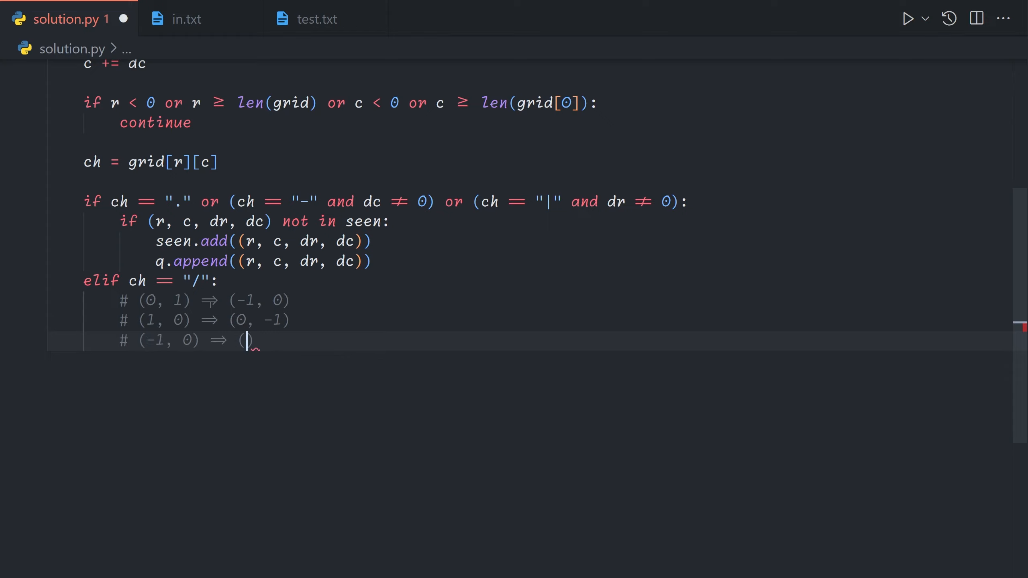
text(0, 1))
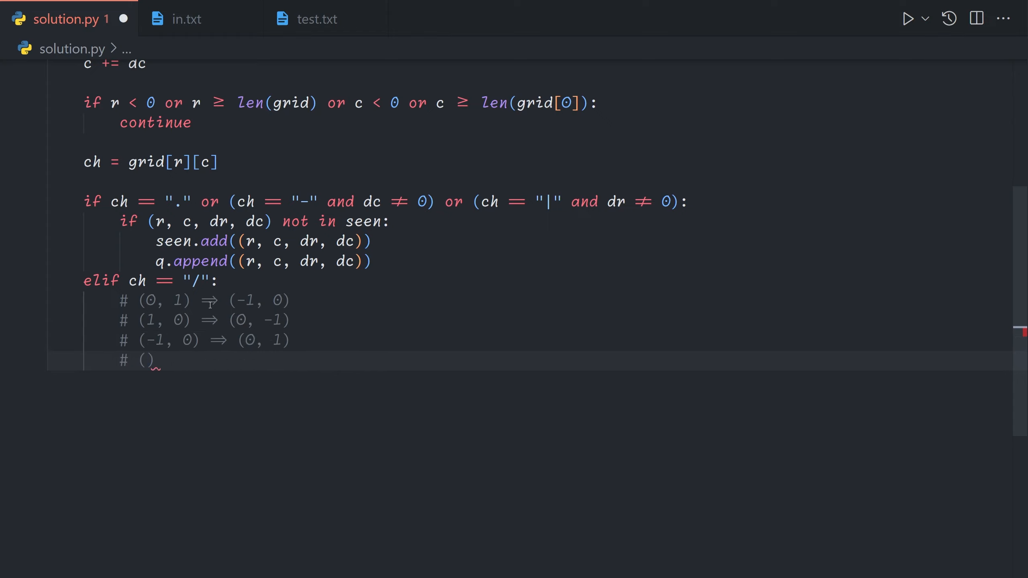
text(0, -1) ⇒)
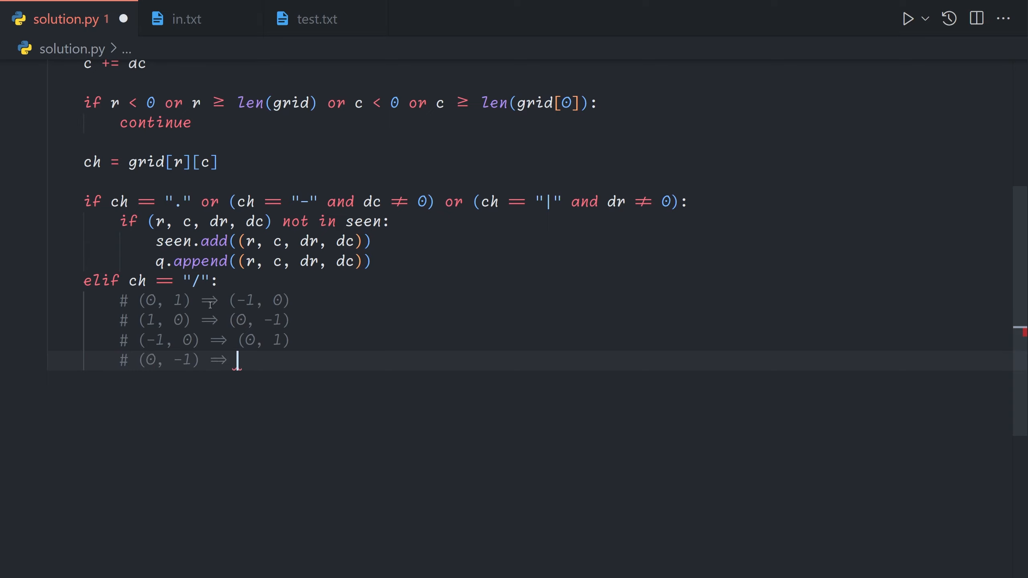
text((1, 0))
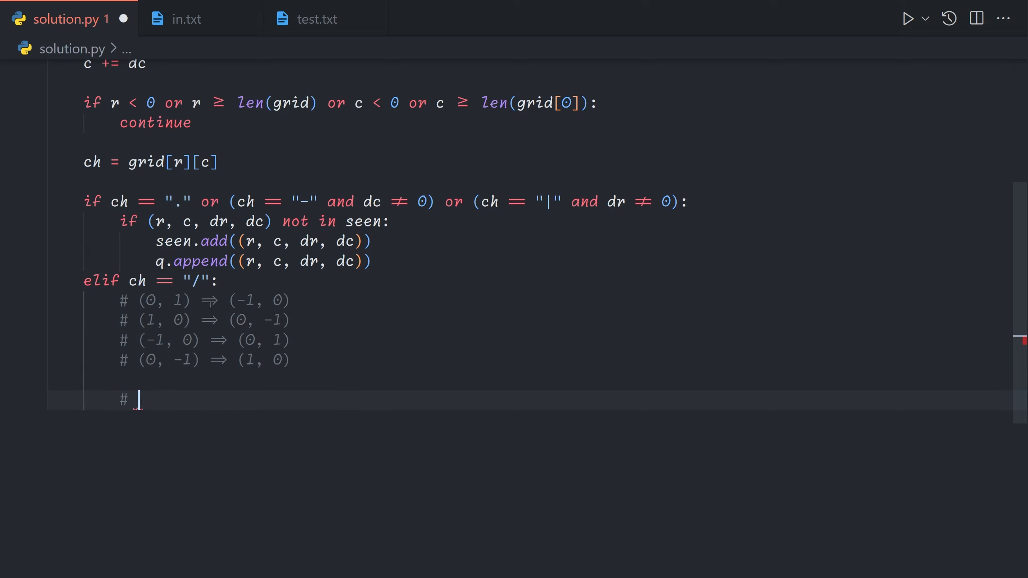
text((dr, dc) ⇒ (-dc, -dr))
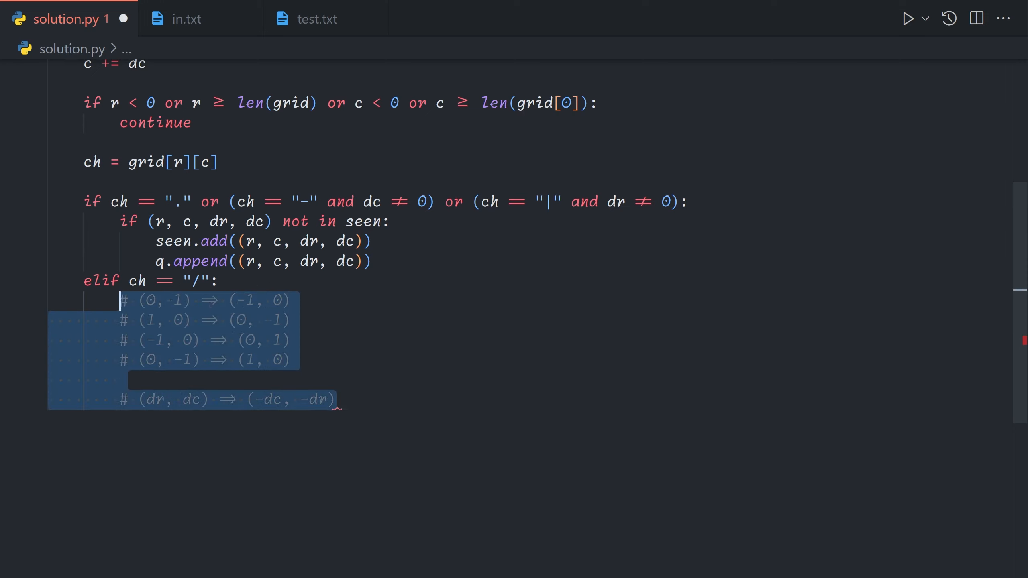
Set dr, dc = -dc, -dr with the seen-check under '/', then start the elif for '\\'.
text(dr, dc =)
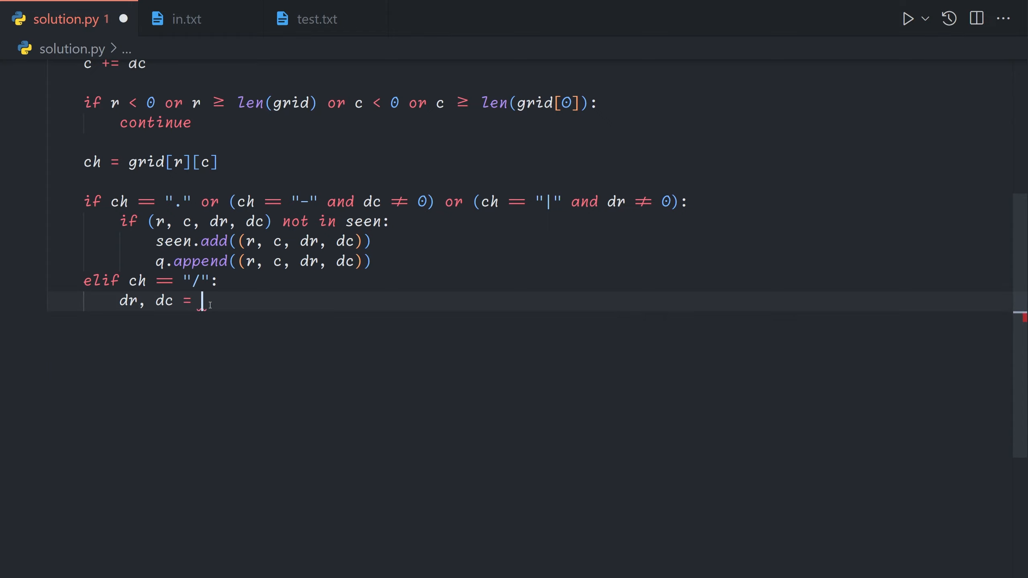
text(-dc, -dr)
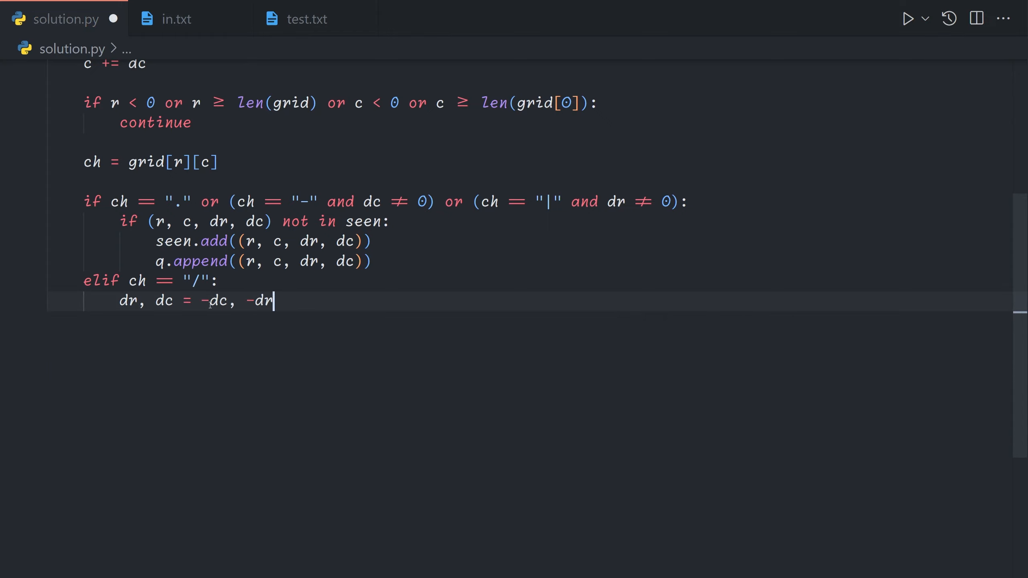
key(enter)
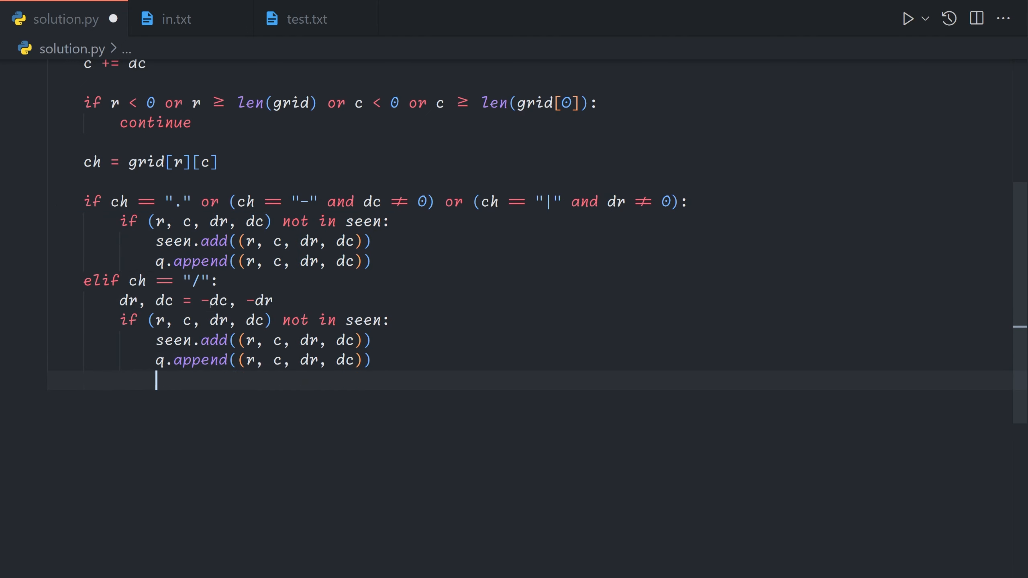
text(elif ch == "\")
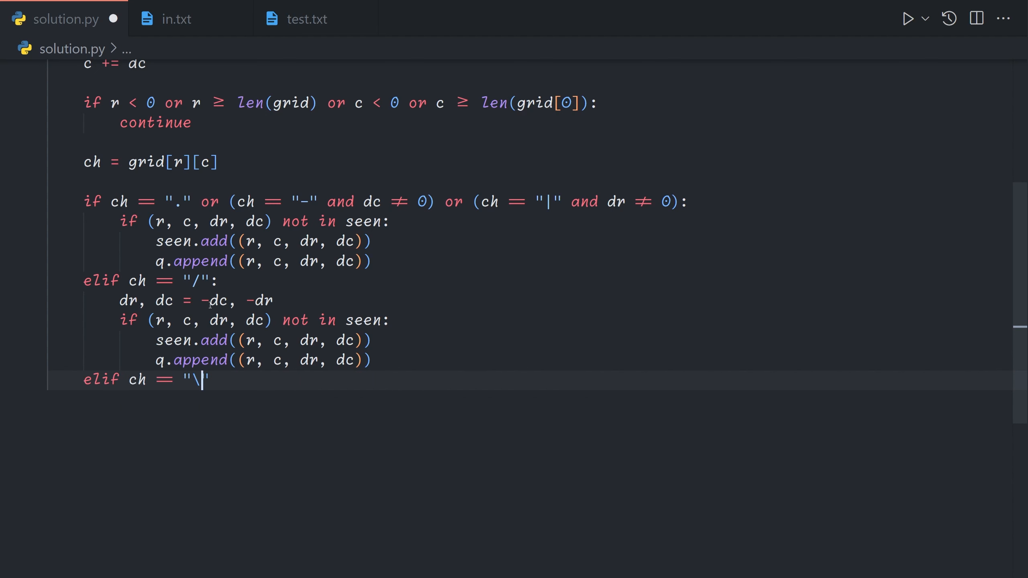
text(\)
text(dr, dc = dc, dr)
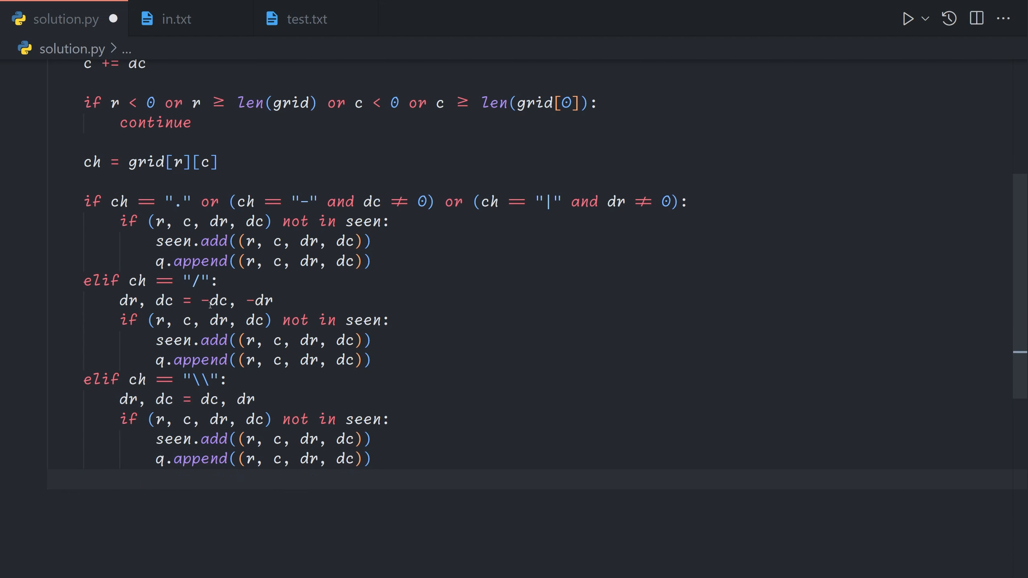
Add an else branch looping for dr, dc in [(1, 0), (-1, 0)] if ch == '|' else [(0, 1), (0, -1)].
text(else:)
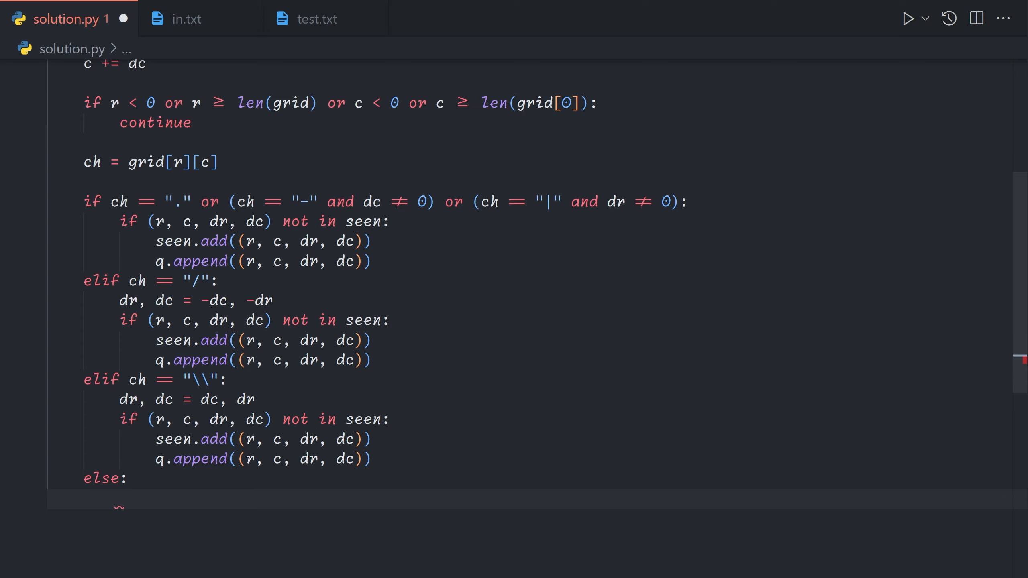
text(for dr,)
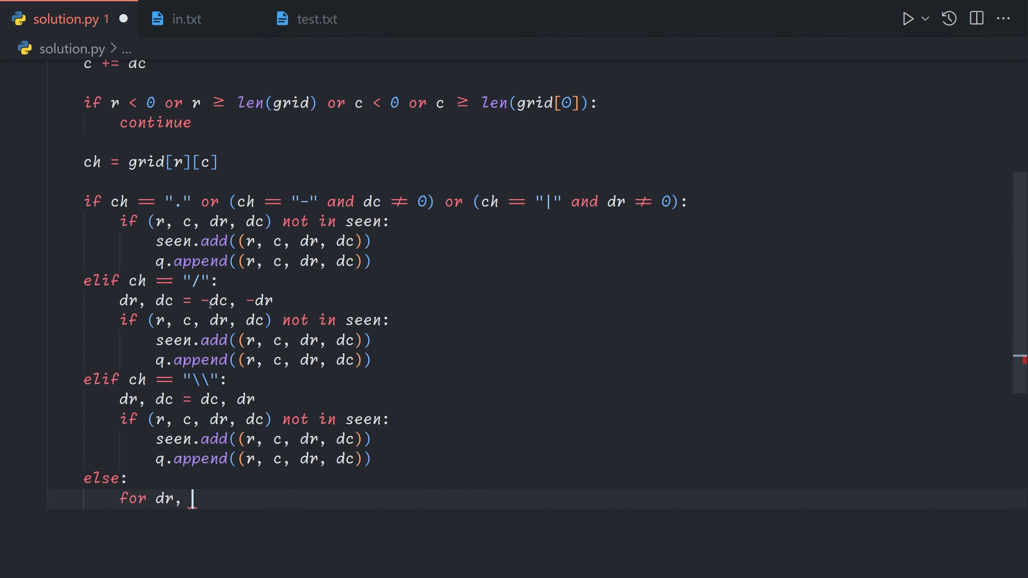
text(dc in)
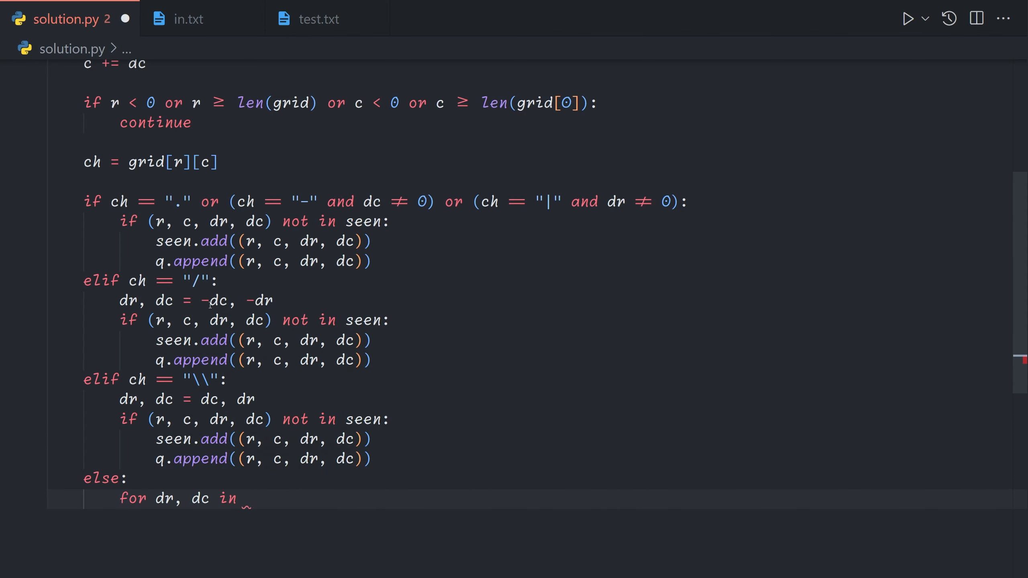
text([] if)
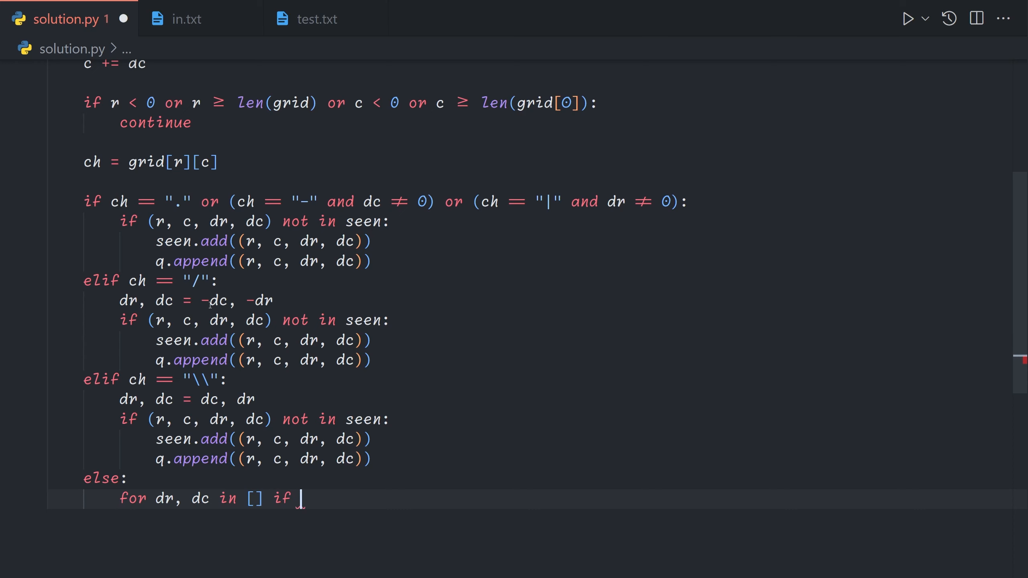
text(ch == "|")
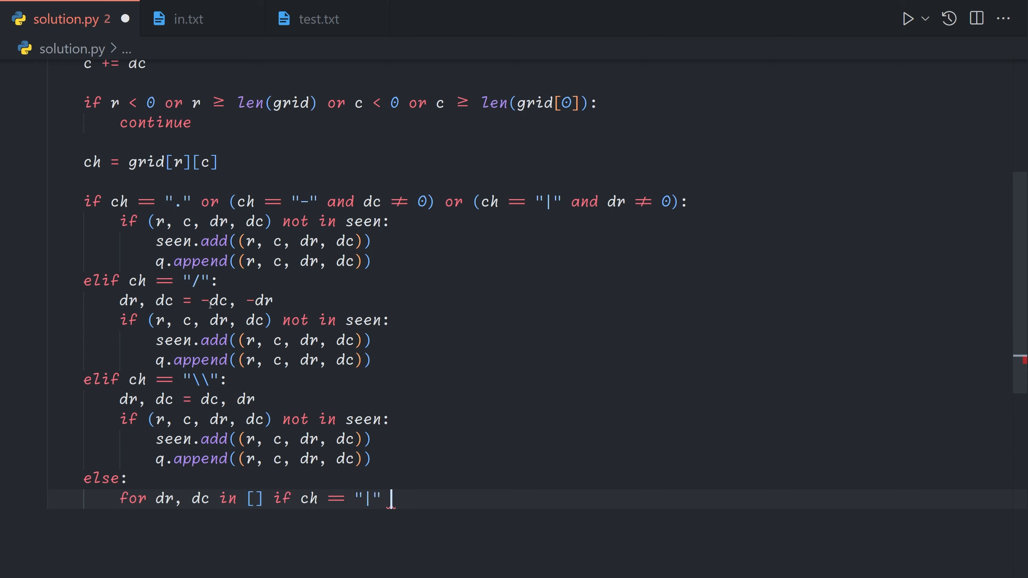
text(else [])
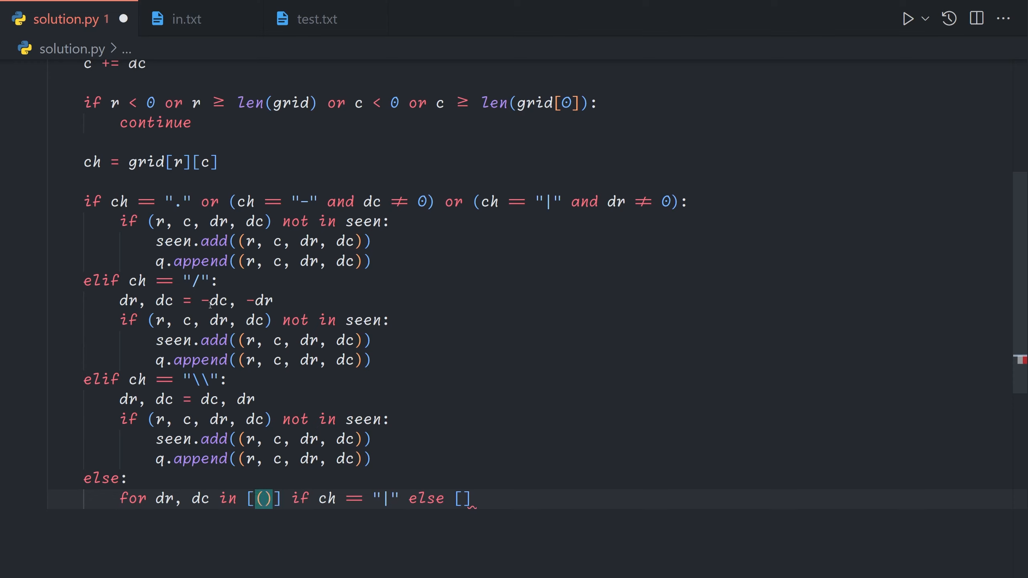
text(1, 0), (-1, 0)
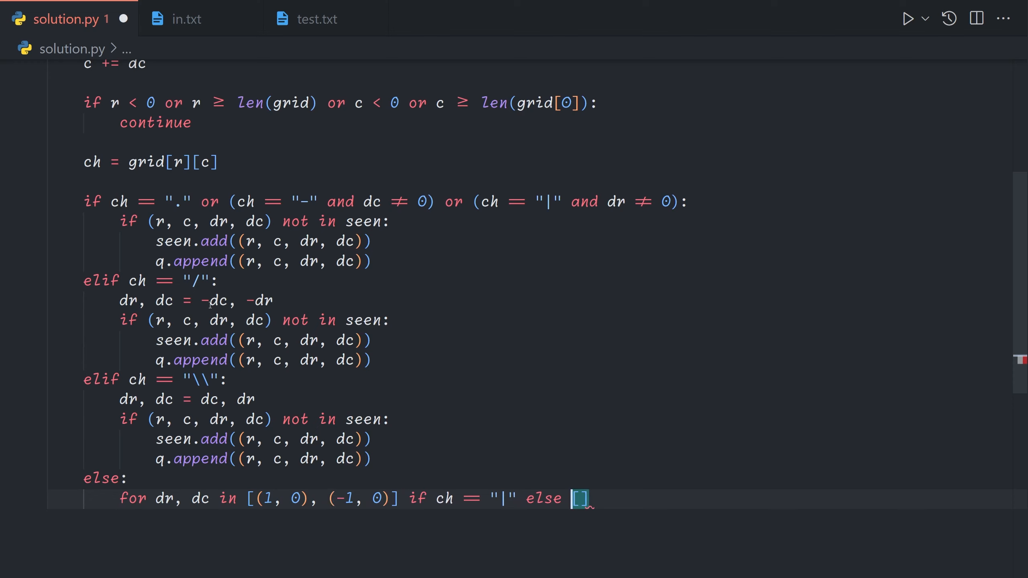
text(())
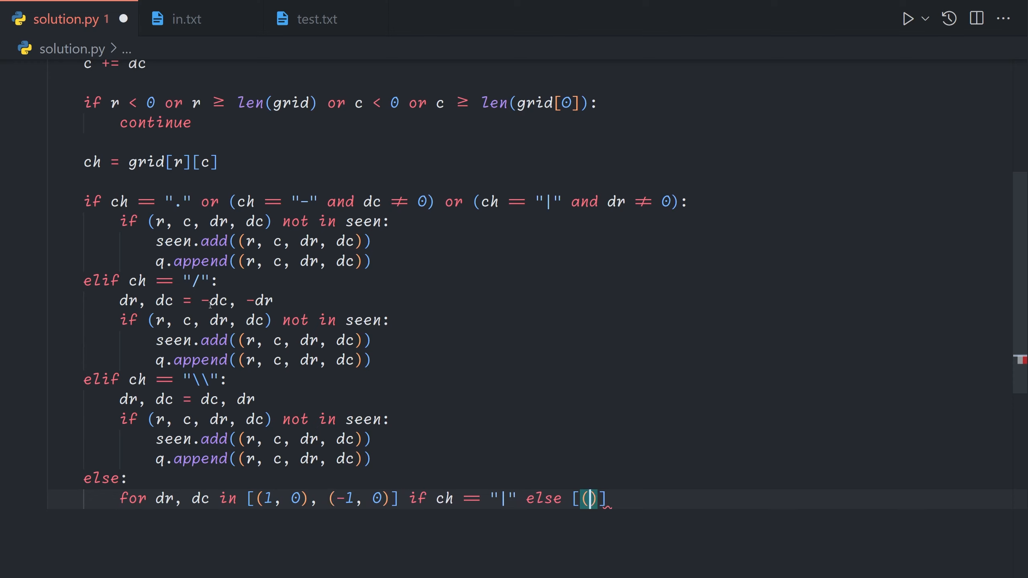
text(0, 1), (0, -1)
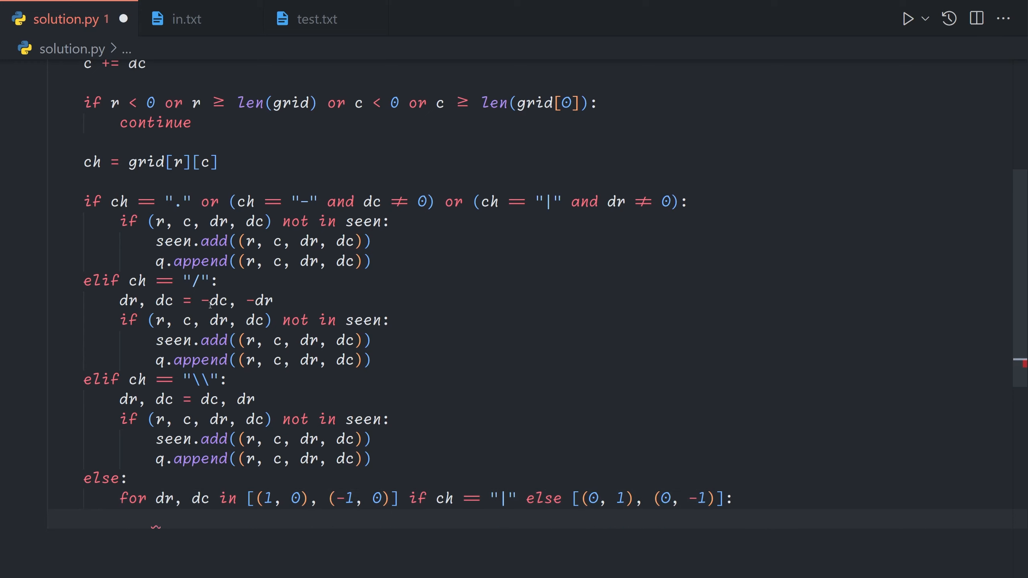
scroll(down, 3)
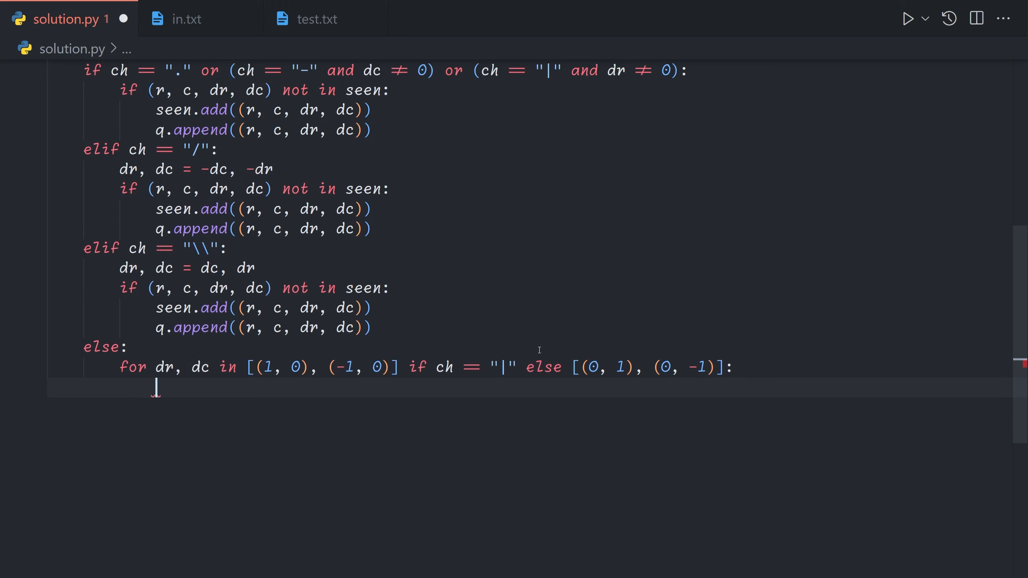
text(if (r, c, dr)
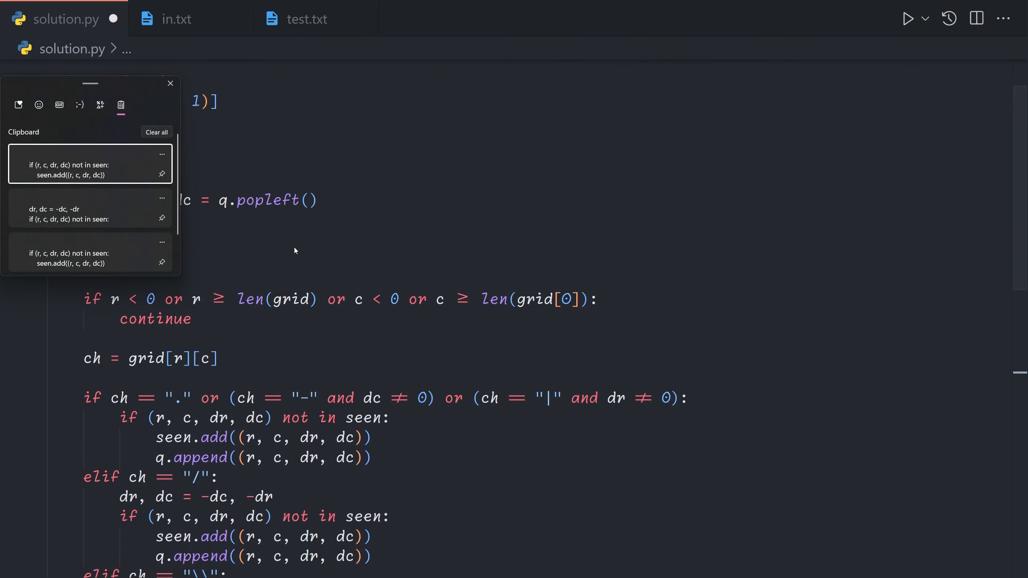
Add coords = {(r, c) for (r, c, _, _) in seen} and print(len(coords)).
click(170, 84)
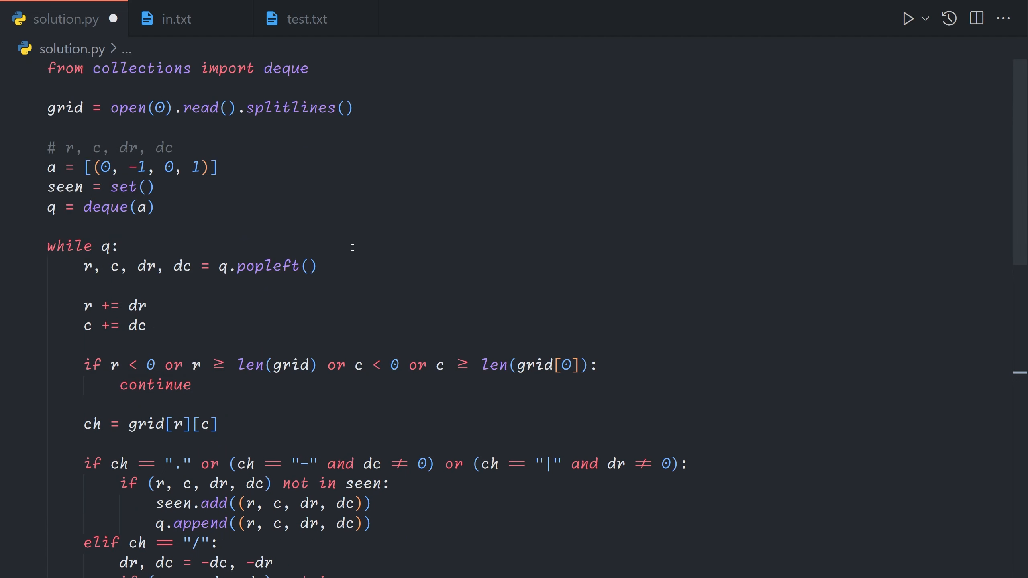
mouse_move(49, 207)
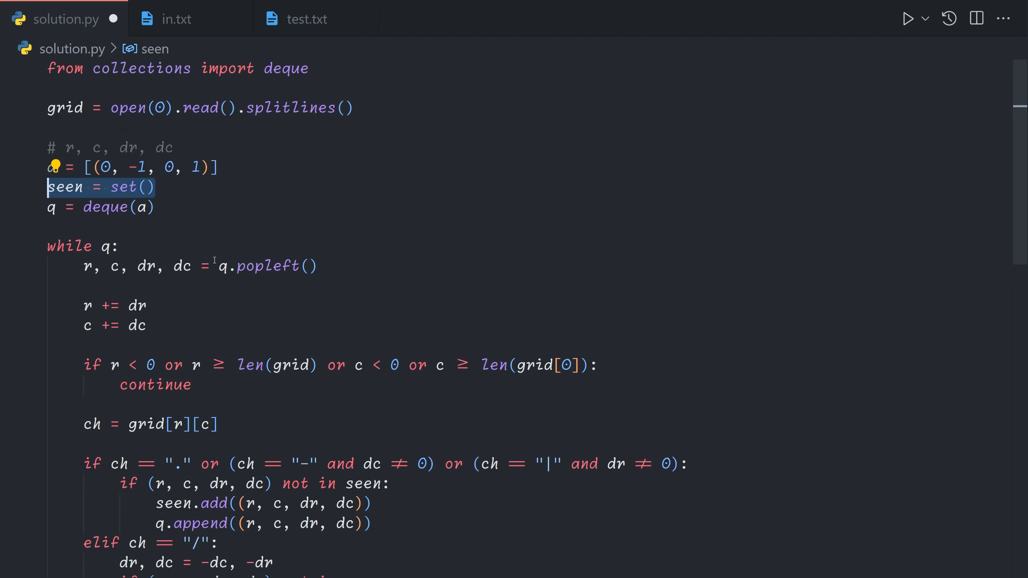
scroll(down, 3)
text(coords = {(r, c) for (r, c, _, _) in seen)
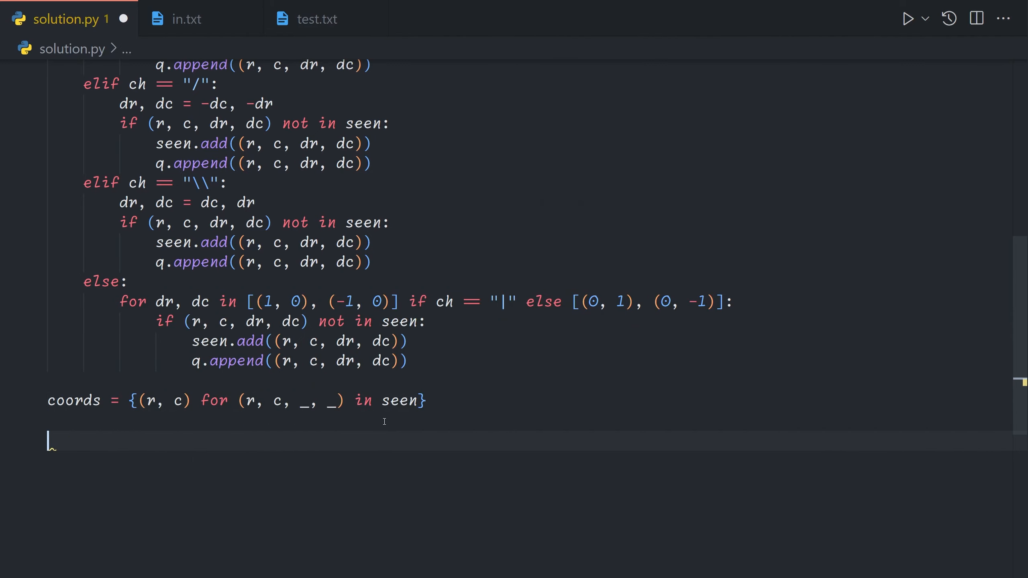
text(print(len(coords)))
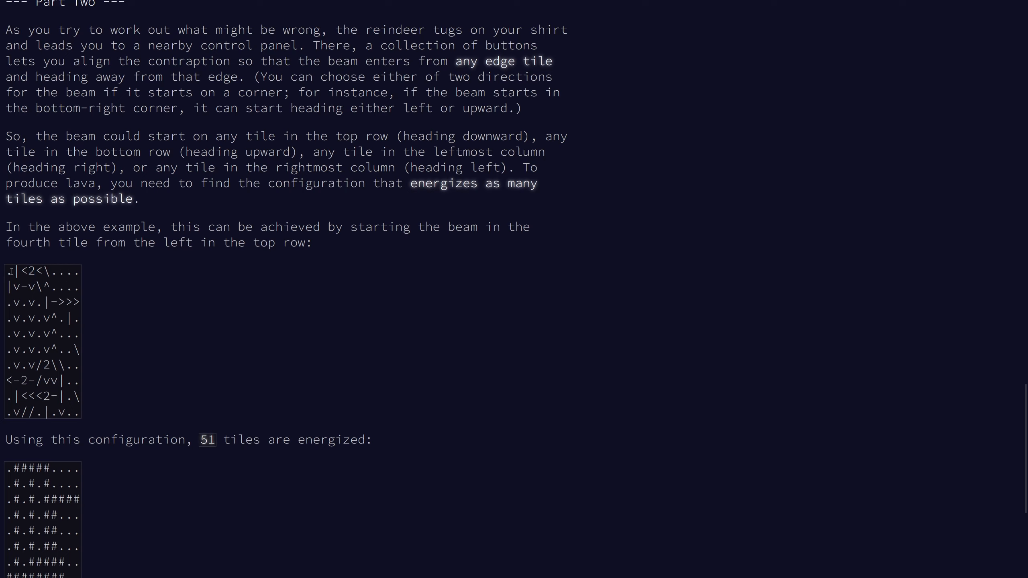
Read the Part Two text about starting the beam from any edge tile.
double_click(8, 272)
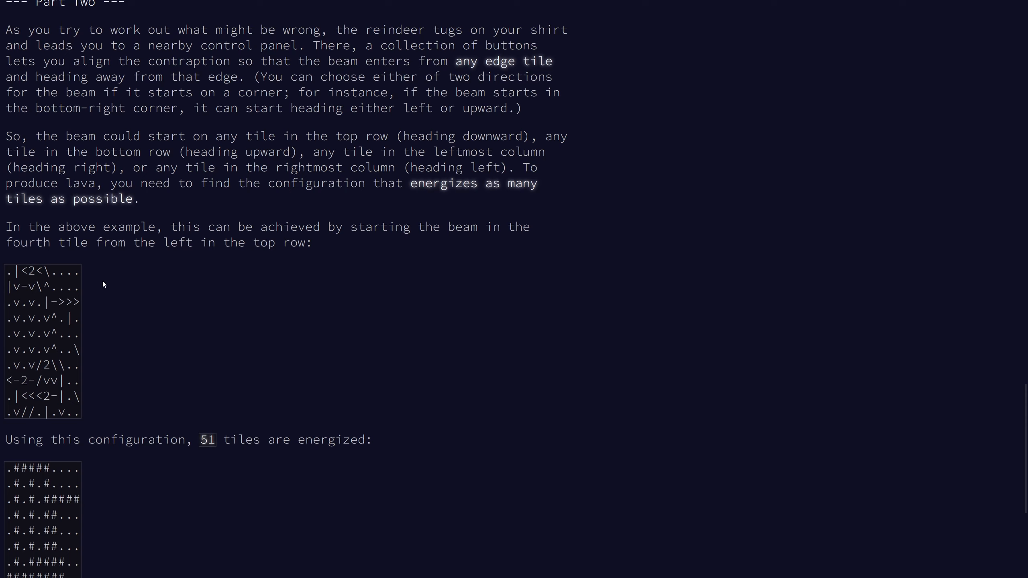
mouse_move(3, 282)
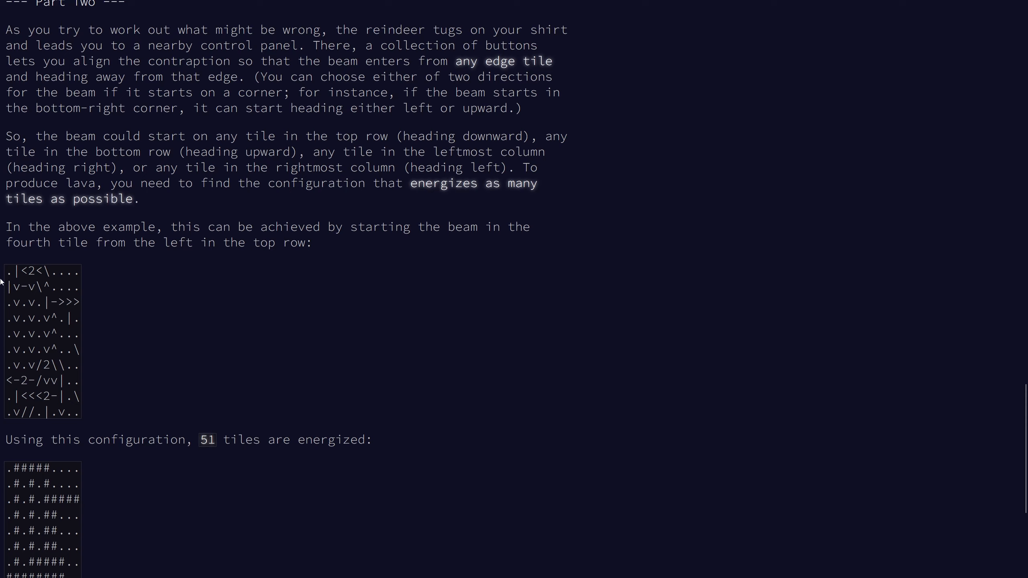
mouse_move(141, 313)
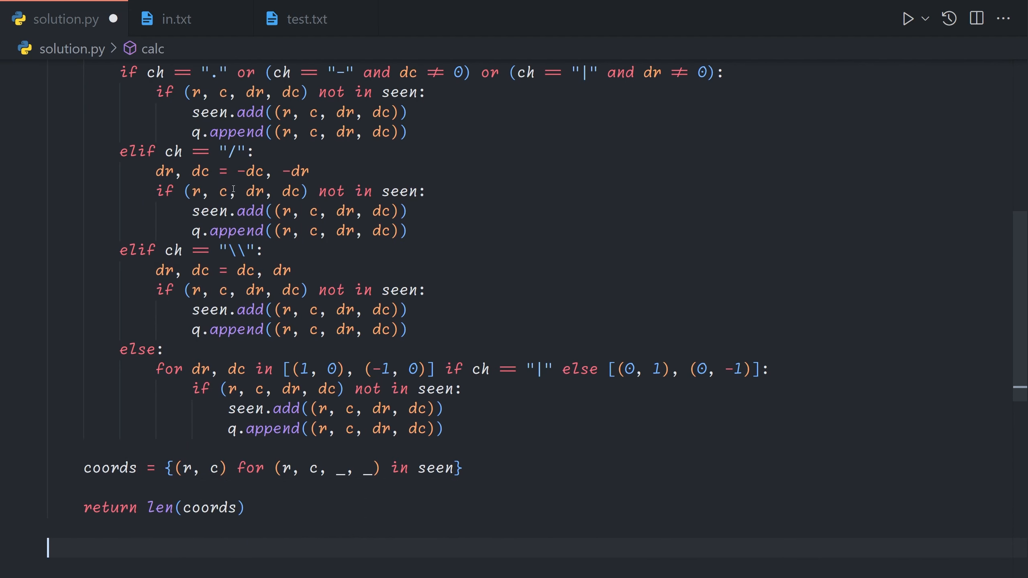
Add max_val = 0 and a row loop calling calc from the grid edges to update max_val.
text(max_val = 0)
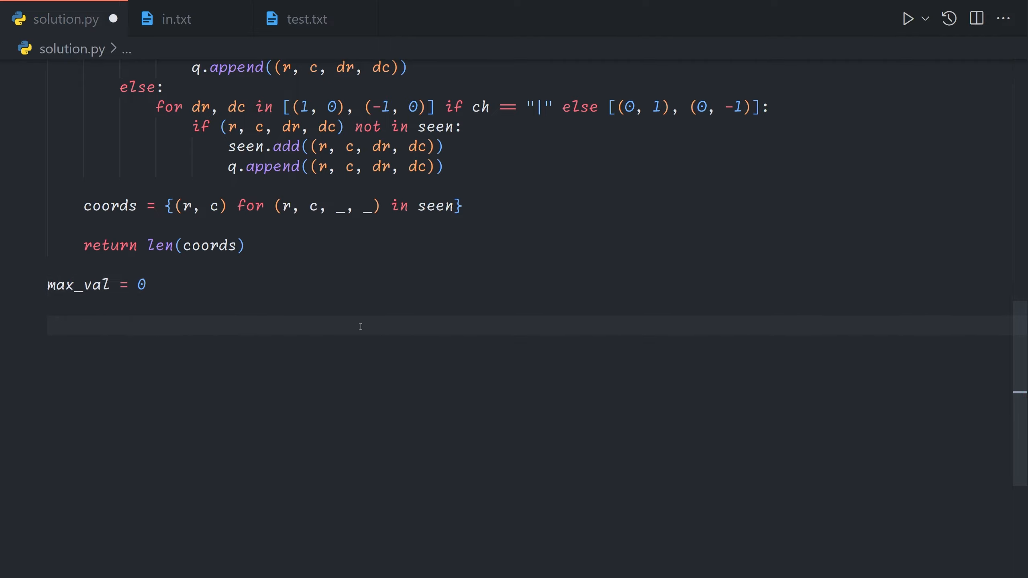
text(for r in range(len(grid)):)
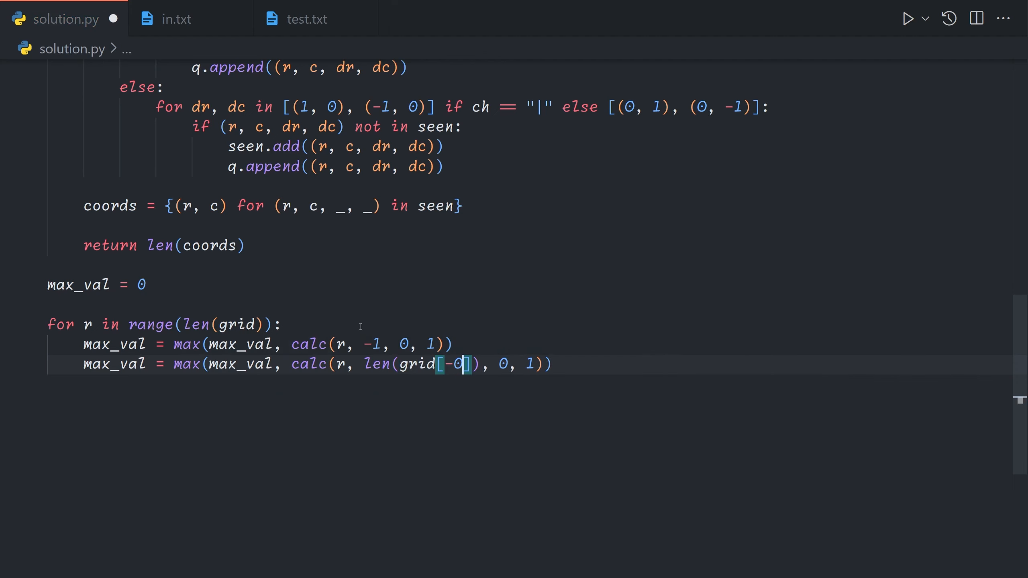
key(Backspace)
text(for c in range(len()
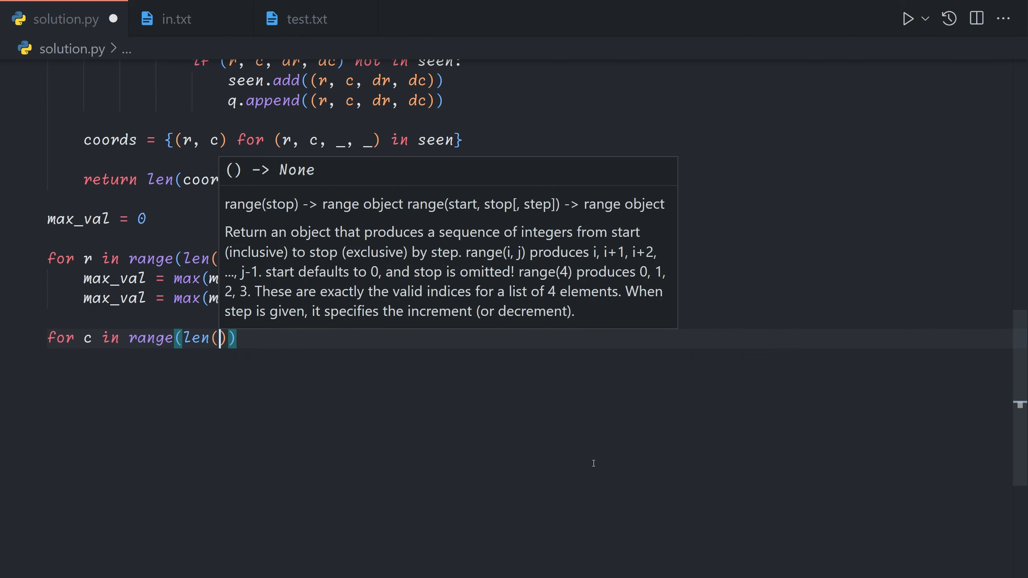
text(grid)):)
text(max_val = max(max_val, calc()
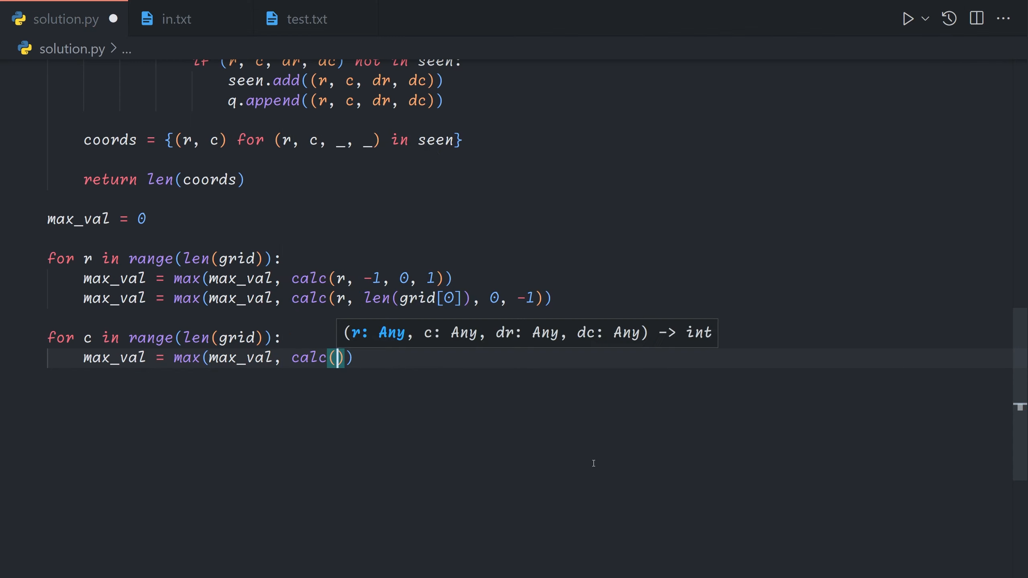
text(-1, c,)
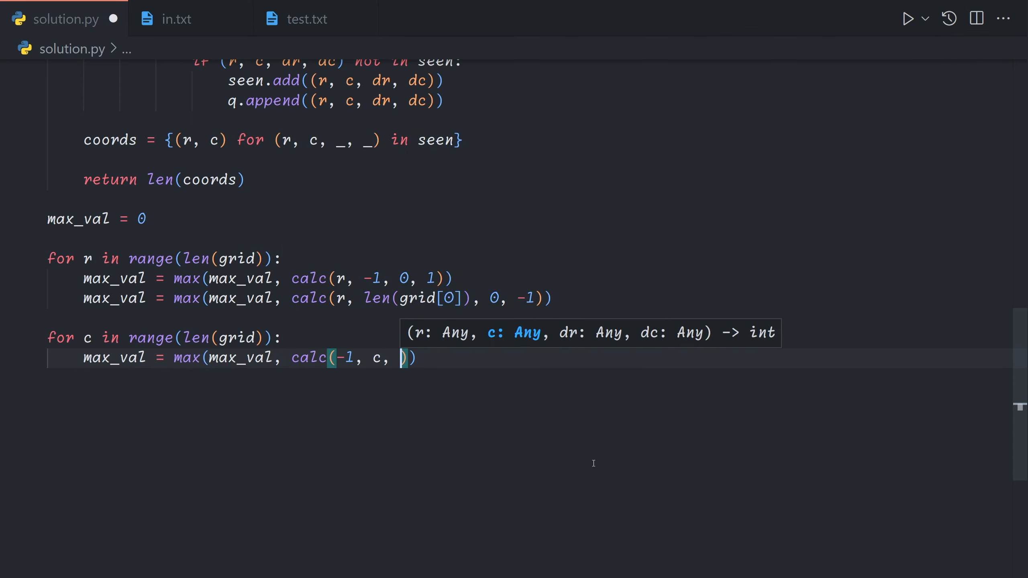
Add a column loop calling calc from top and bottom edges, then print(max_val).
text(ma)
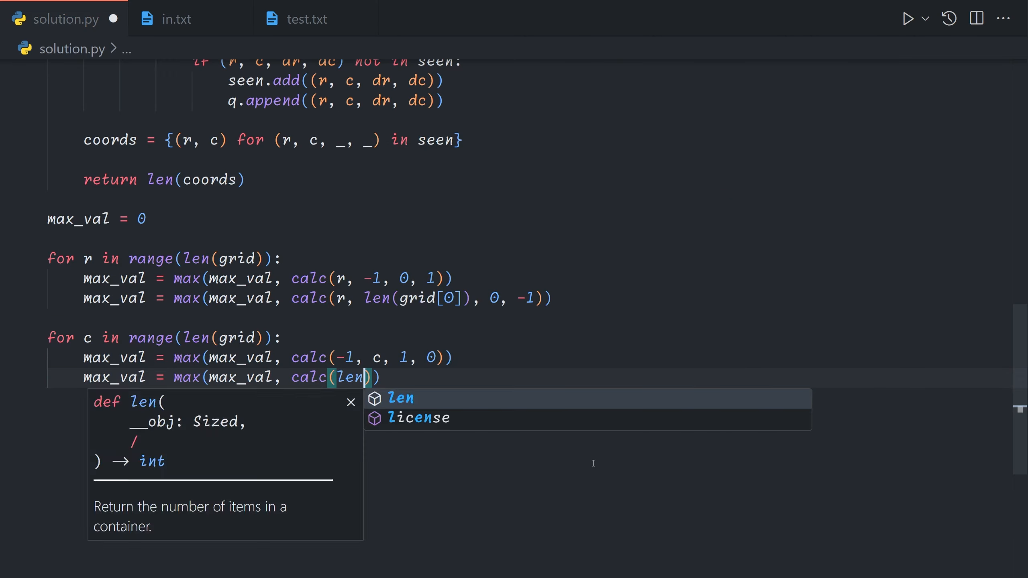
text((grid),)
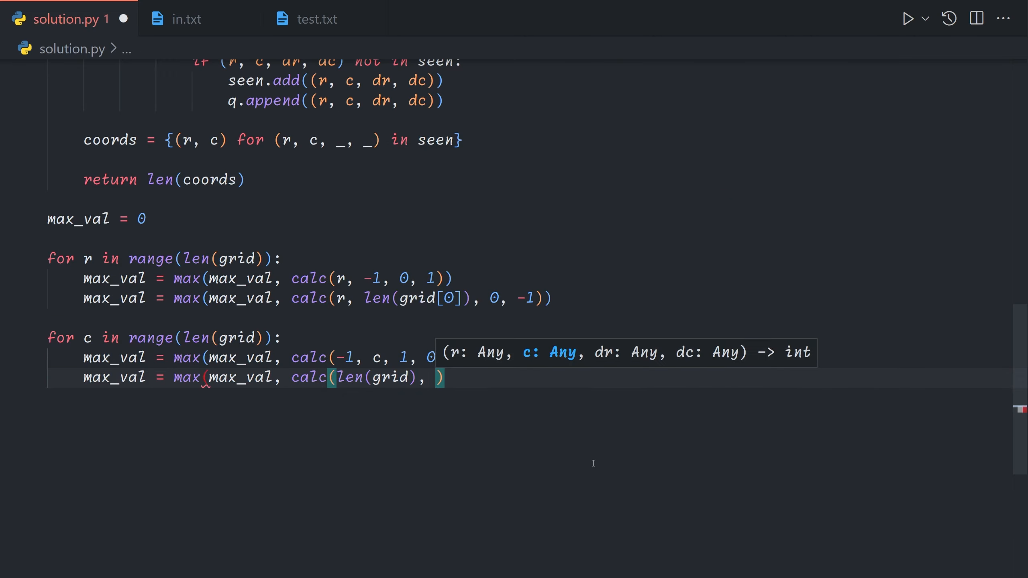
text(c, -1, 0))
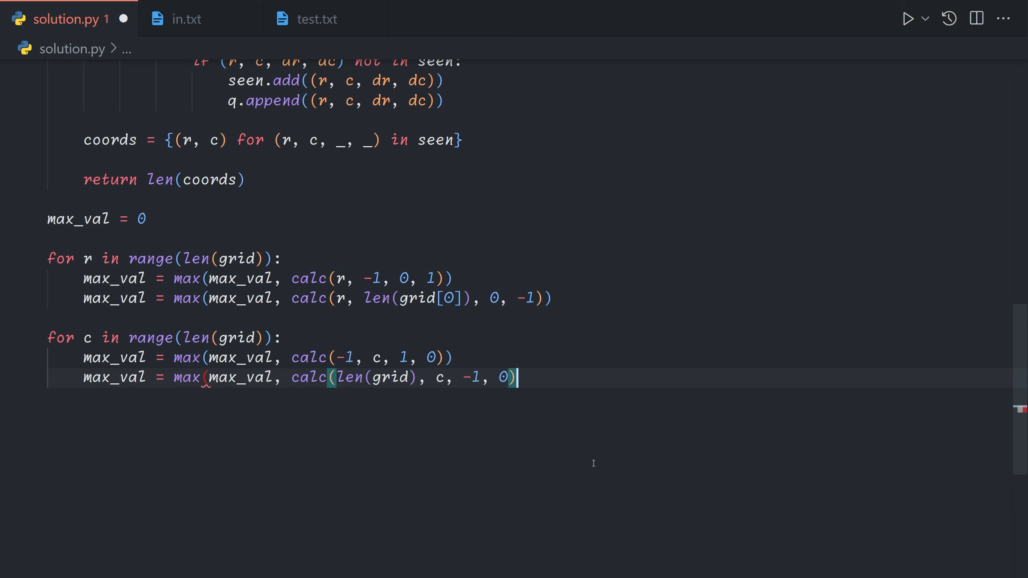
text(print(ma))
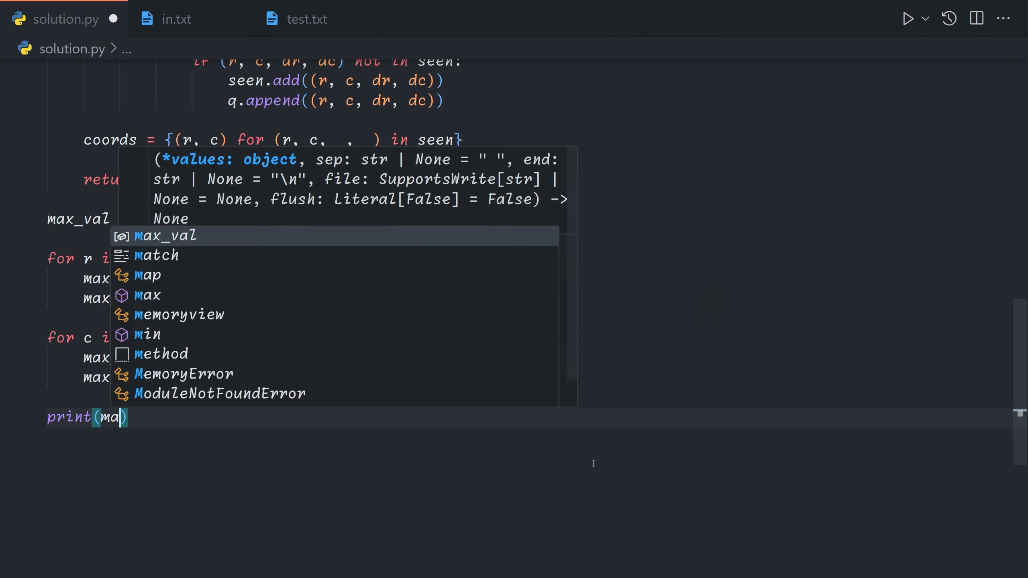